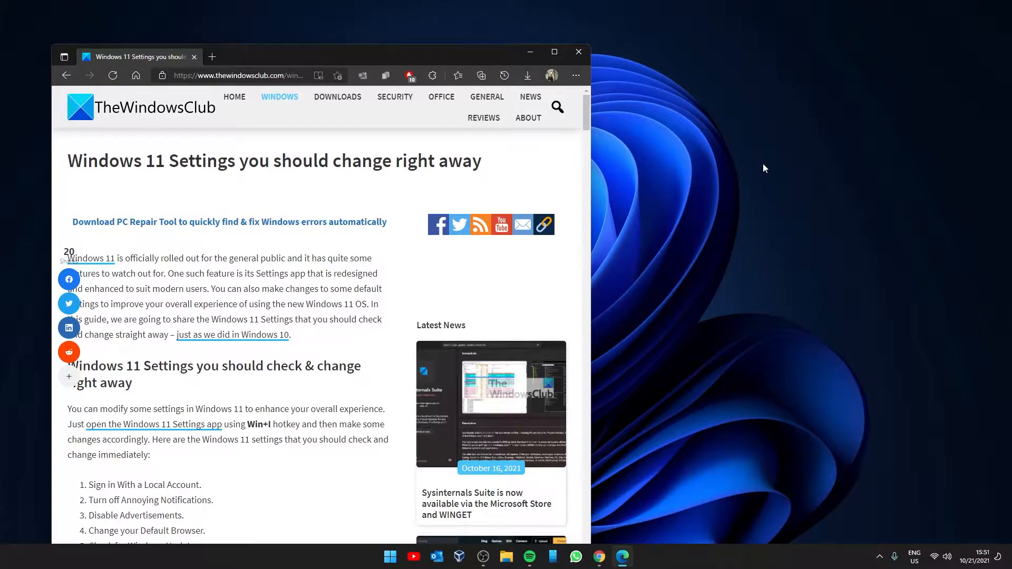
mouse_move(723, 149)
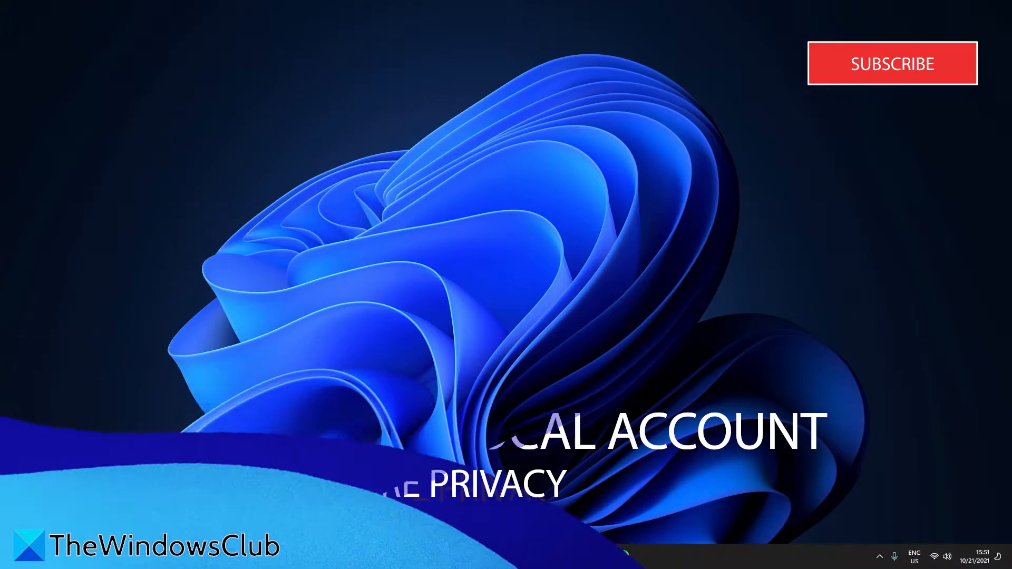
- Launch Settings from the Start quick-link menu and go to the Accounts 'Your info' page
right_click(389, 557)
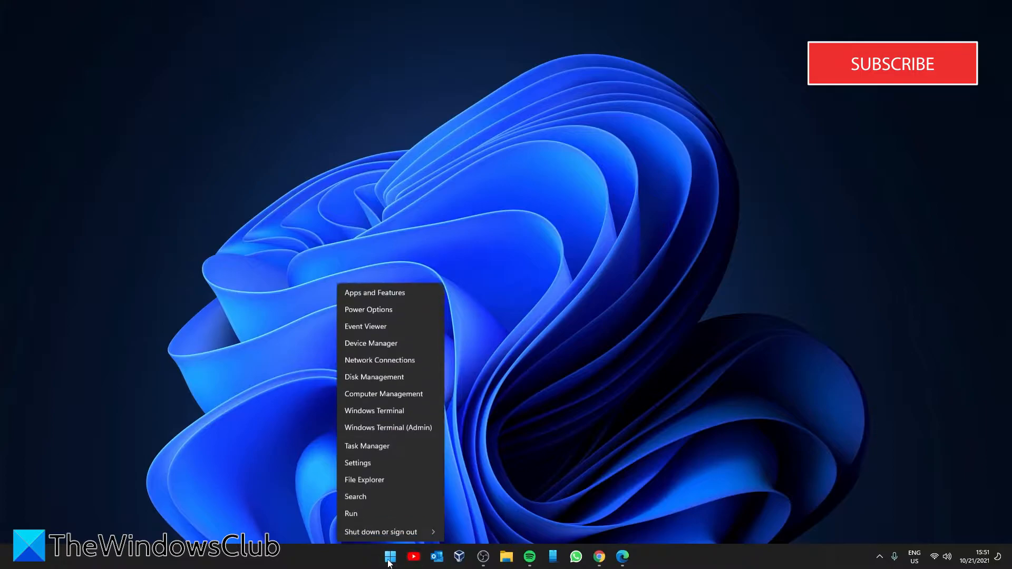
left_click(357, 463)
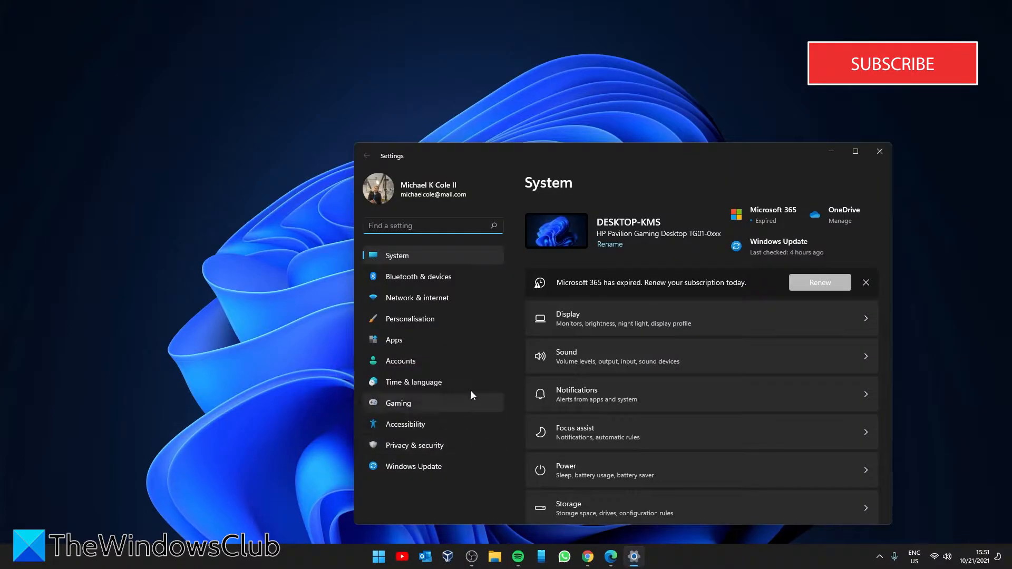
left_click(401, 361)
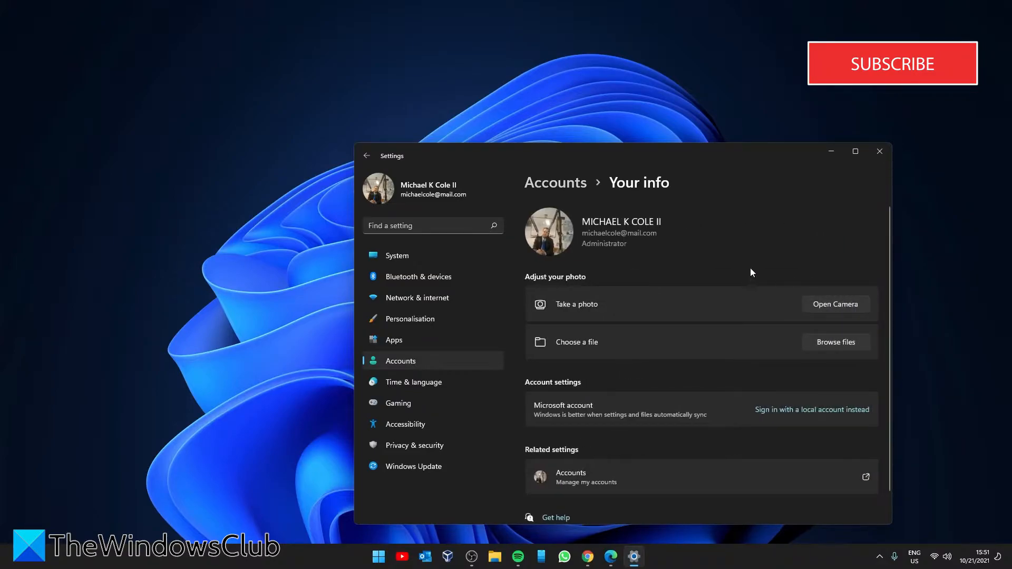
mouse_move(810, 420)
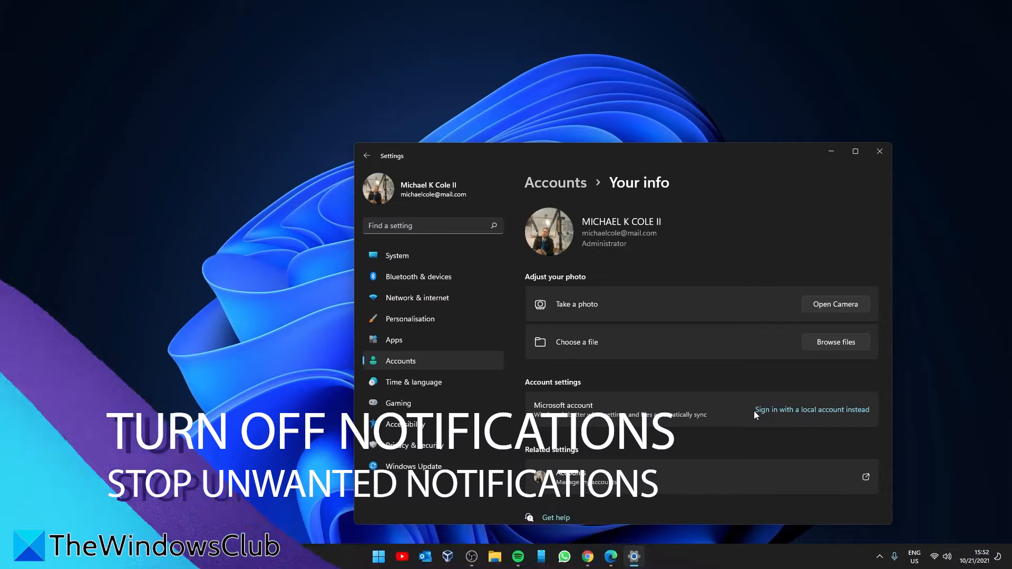
- In System > Notifications, switch off 'Get tips and suggestions when I use Windows' and return to System
left_click(398, 255)
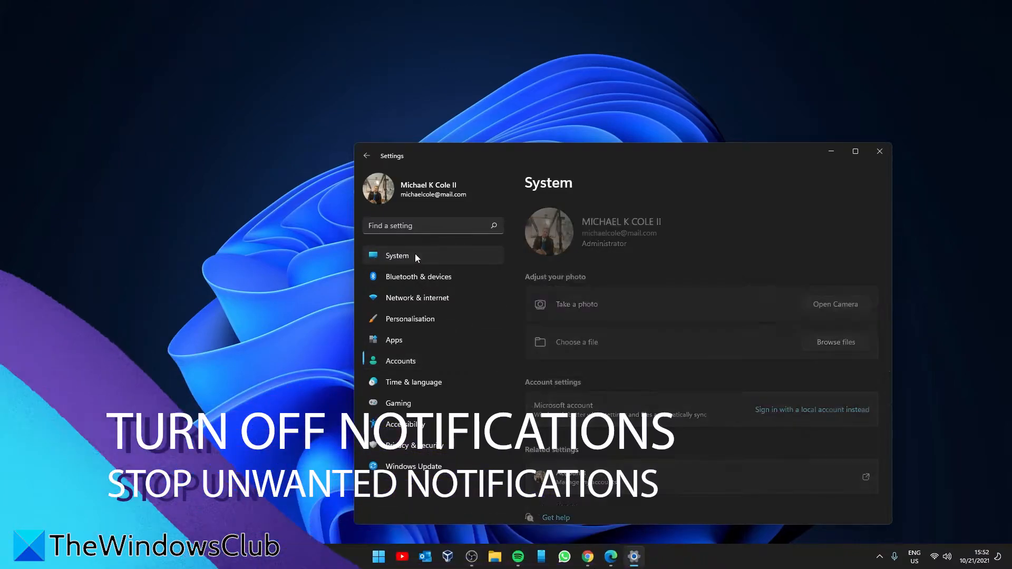
left_click(398, 255)
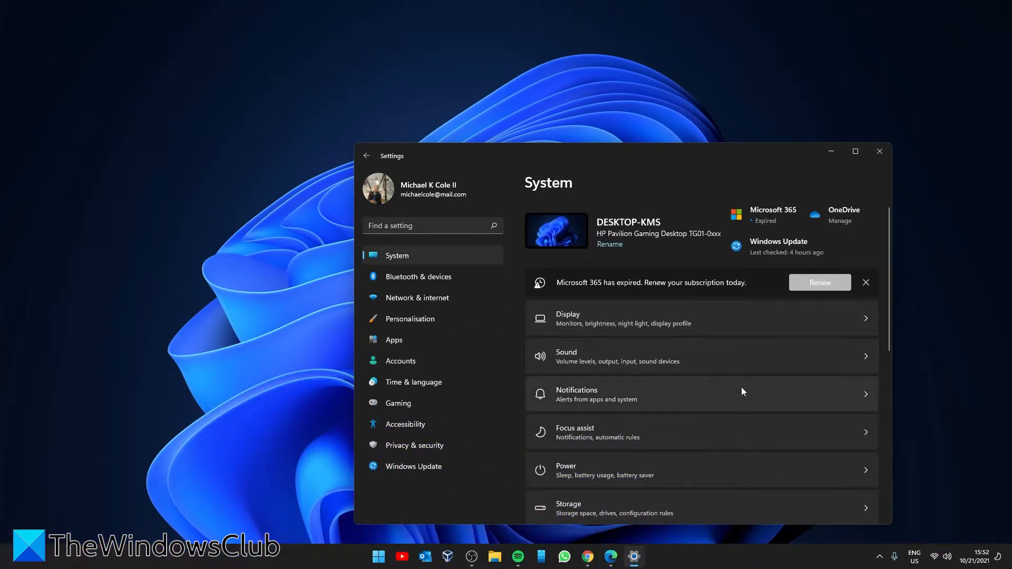
left_click(576, 394)
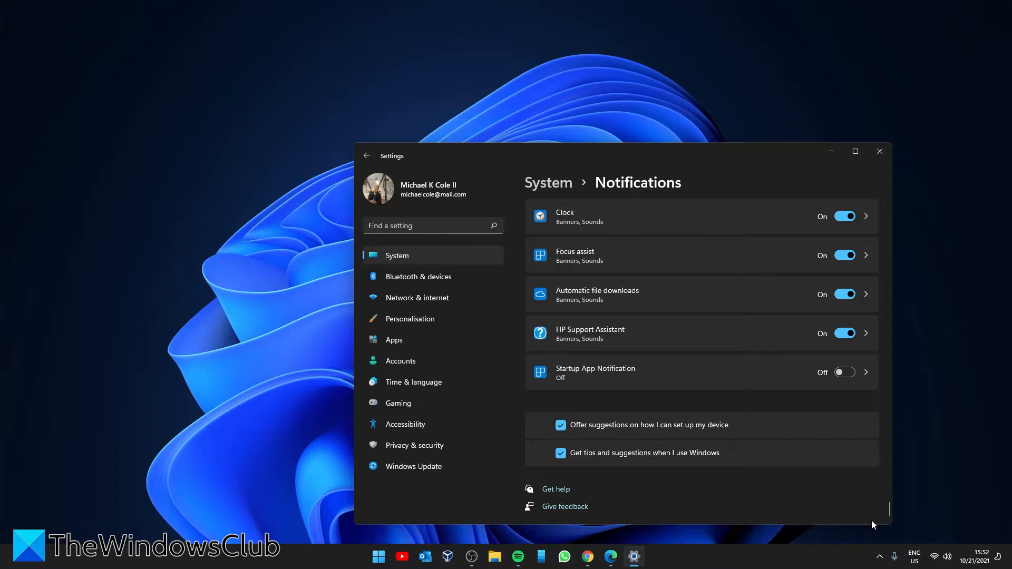
left_click(560, 452)
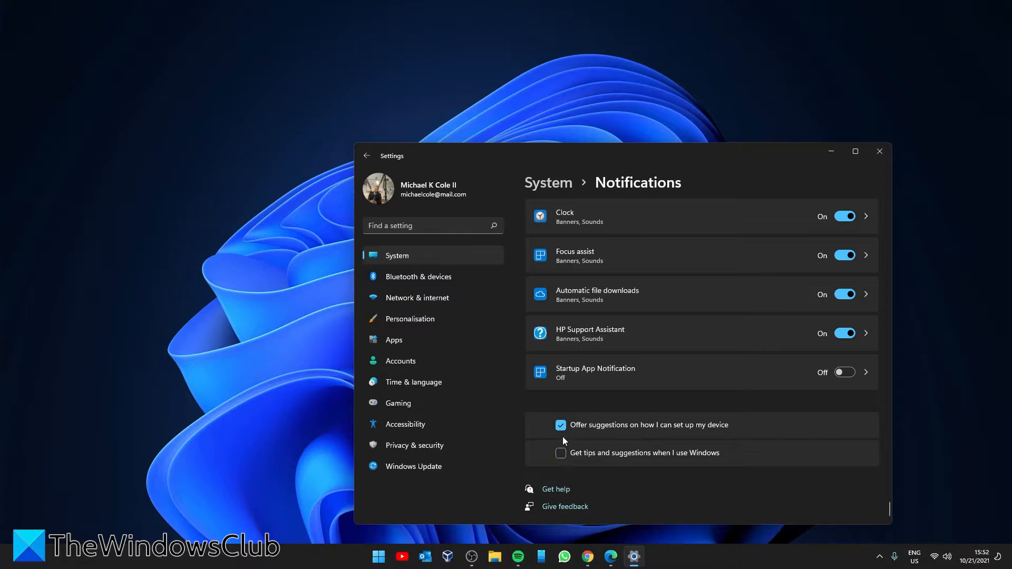
left_click(560, 425)
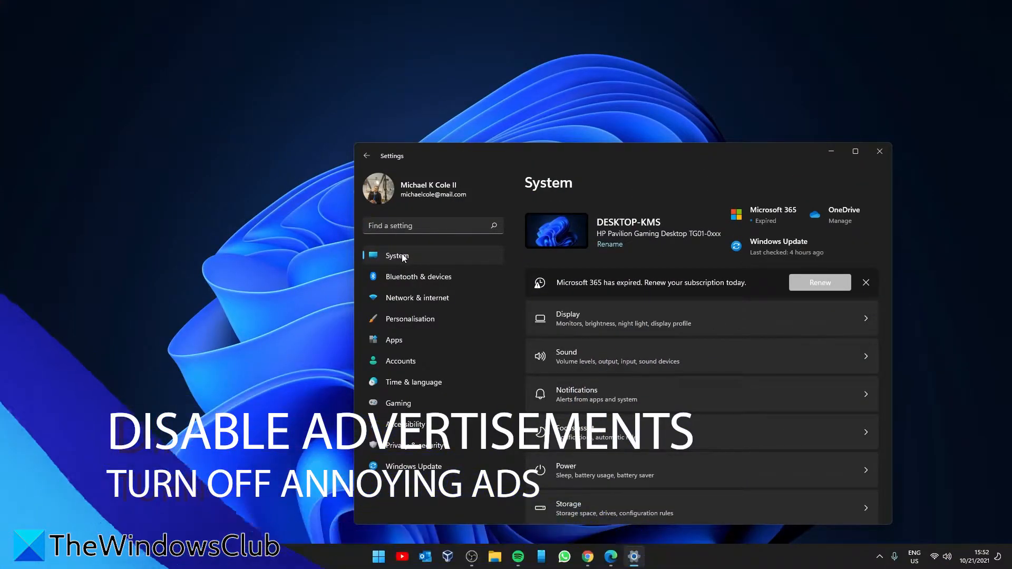
mouse_move(423, 361)
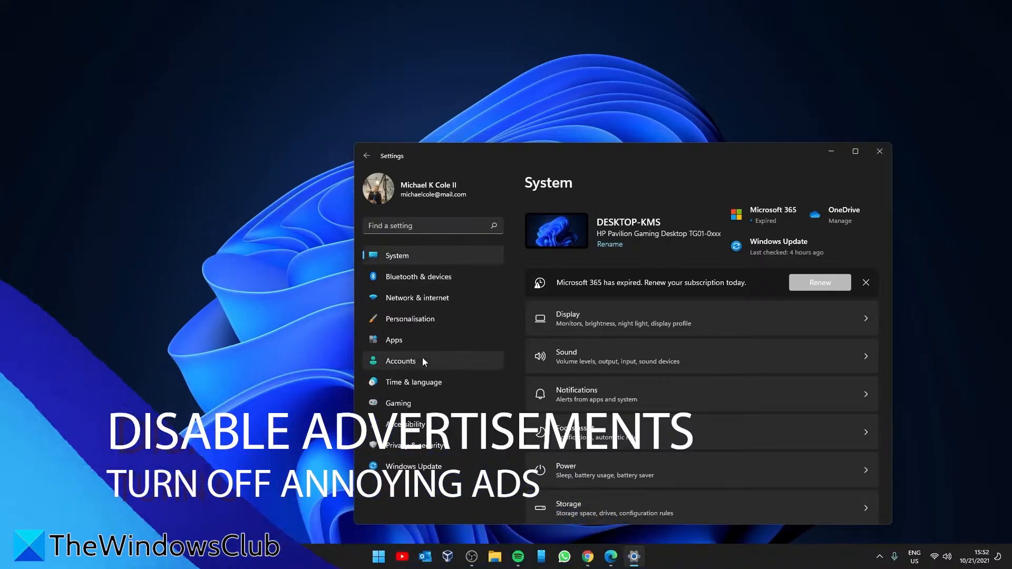
- Under Privacy & security > General, turn 'Show me suggested content in the Settings app' off
left_click(414, 446)
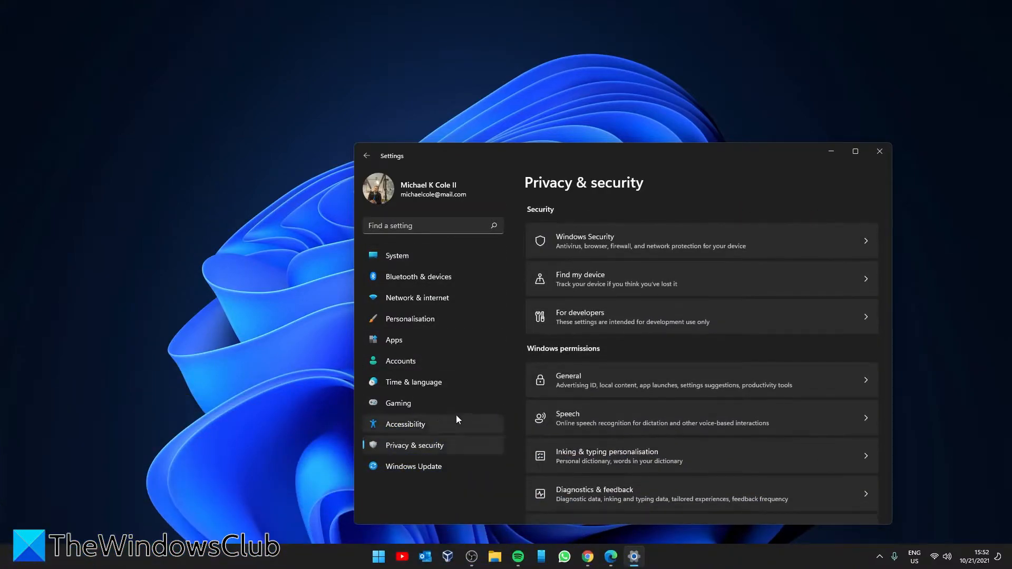
scroll("down", 3)
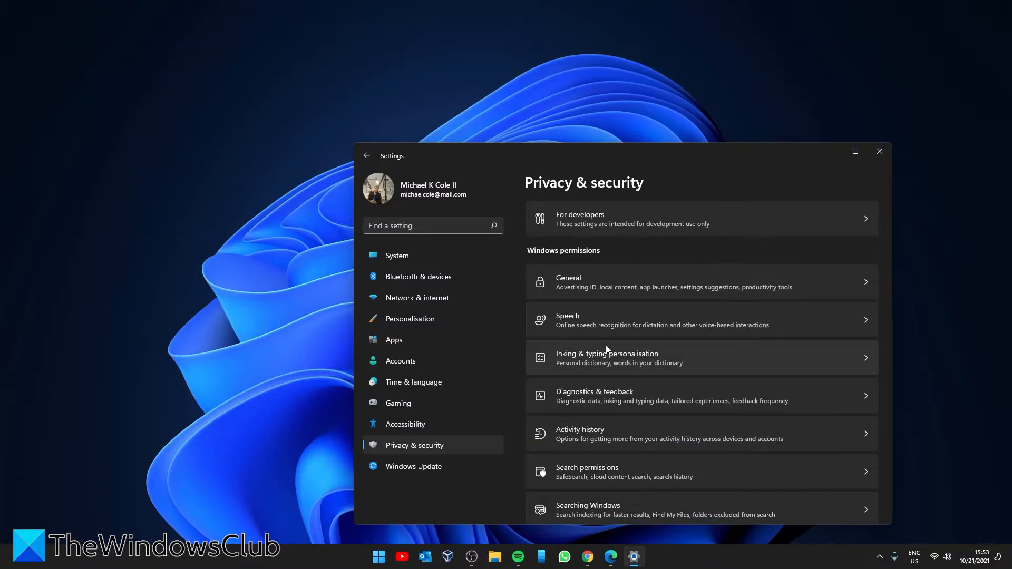
mouse_move(870, 286)
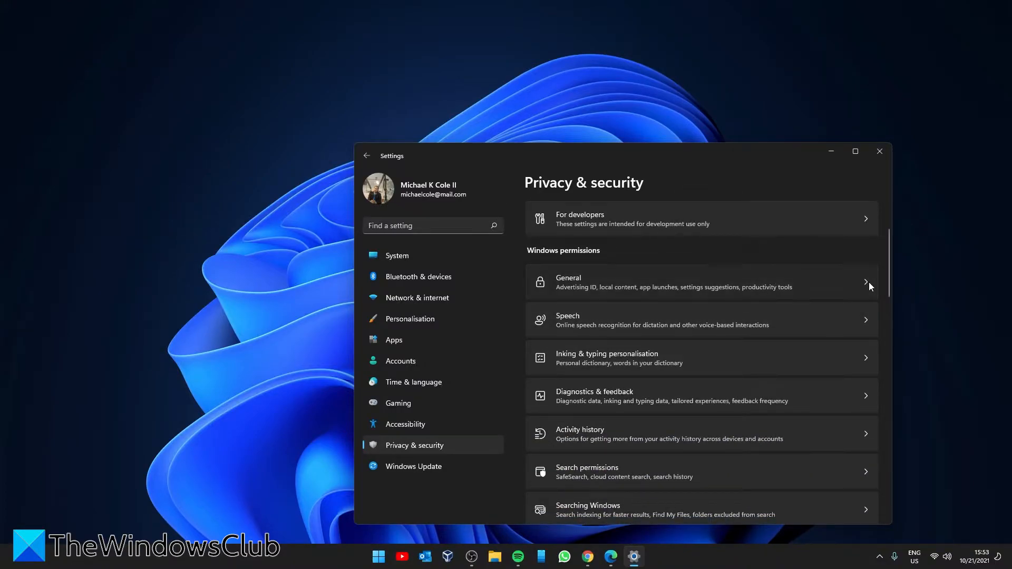
left_click(672, 282)
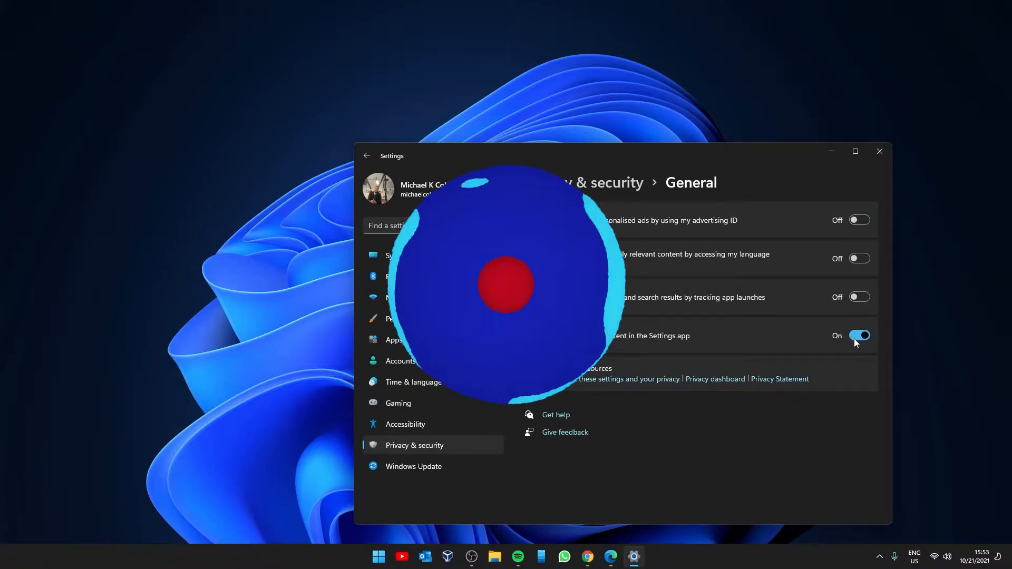
left_click(860, 335)
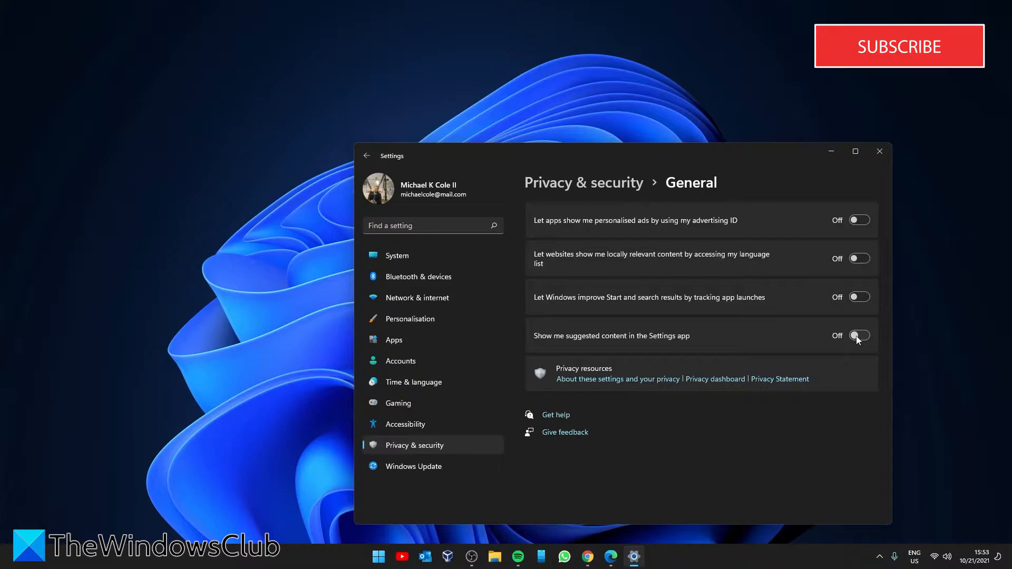
mouse_move(416, 312)
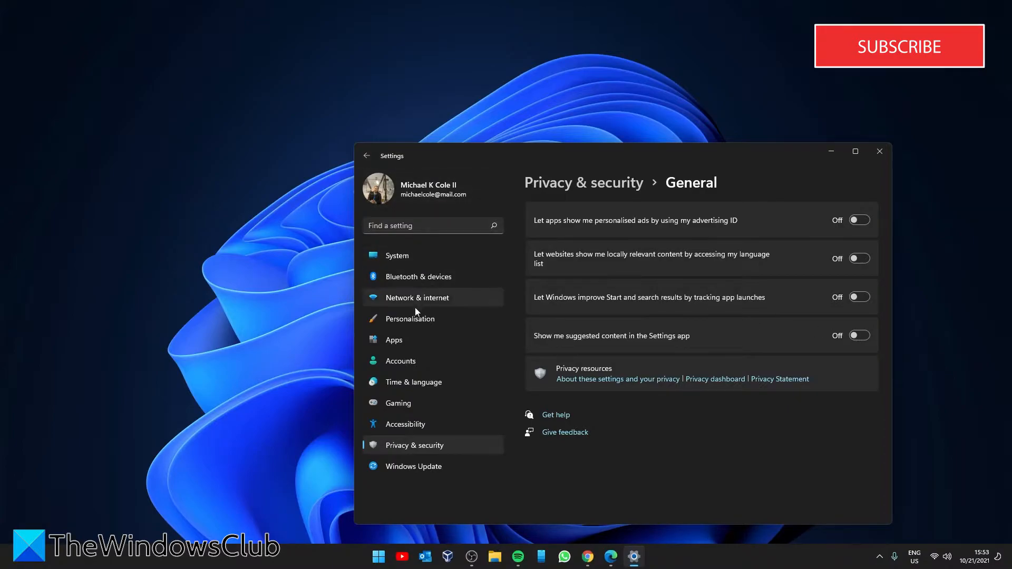
- Review Microsoft Edge's default file and link type assignments in Default apps, then return to System
left_click(394, 339)
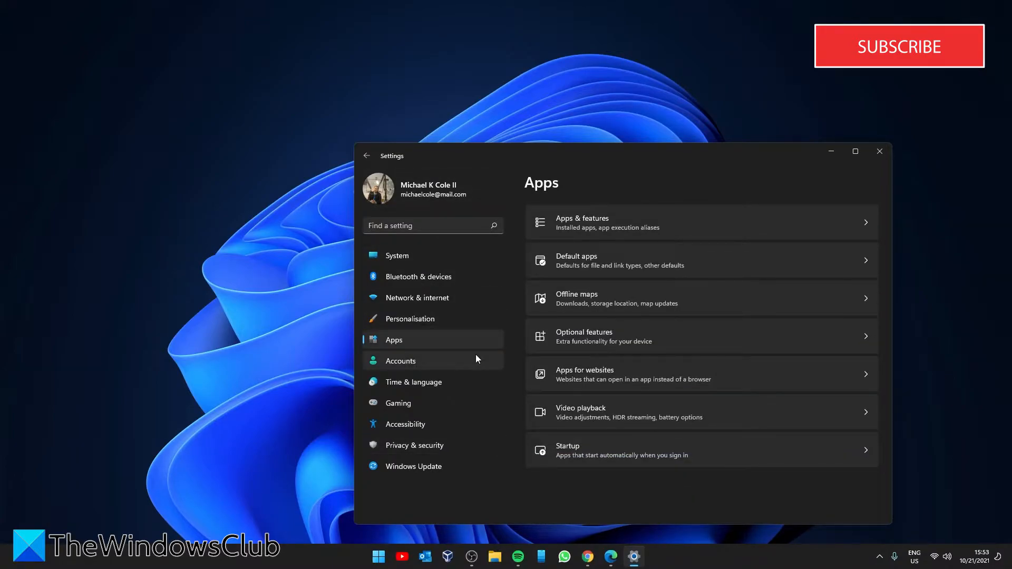
mouse_move(868, 264)
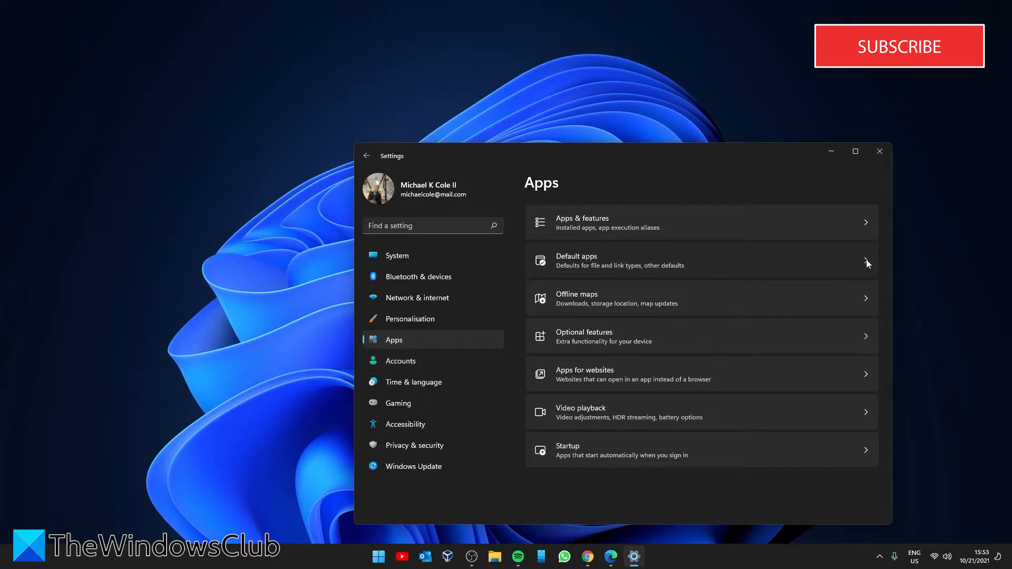
left_click(700, 260)
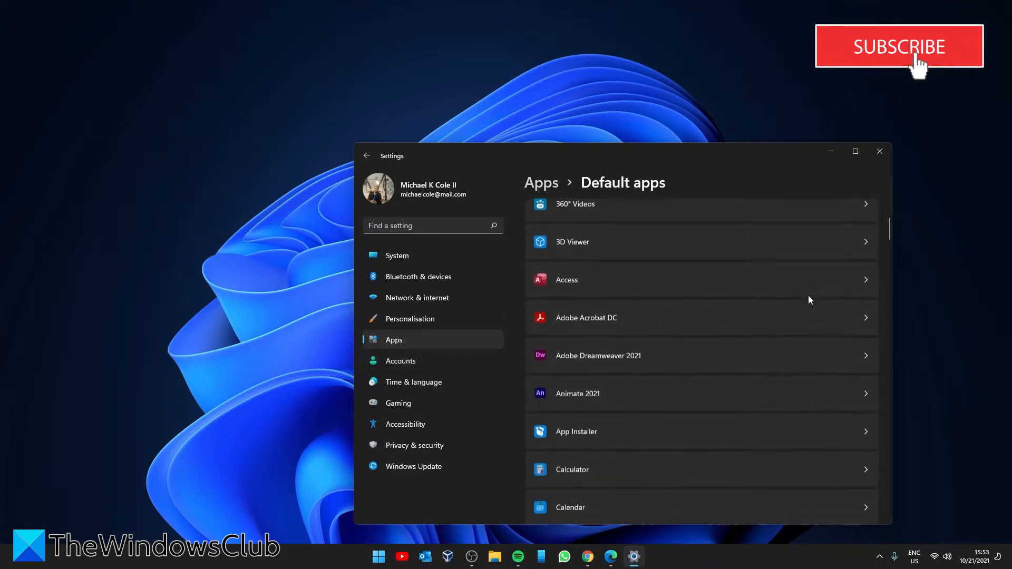
scroll("down", 3)
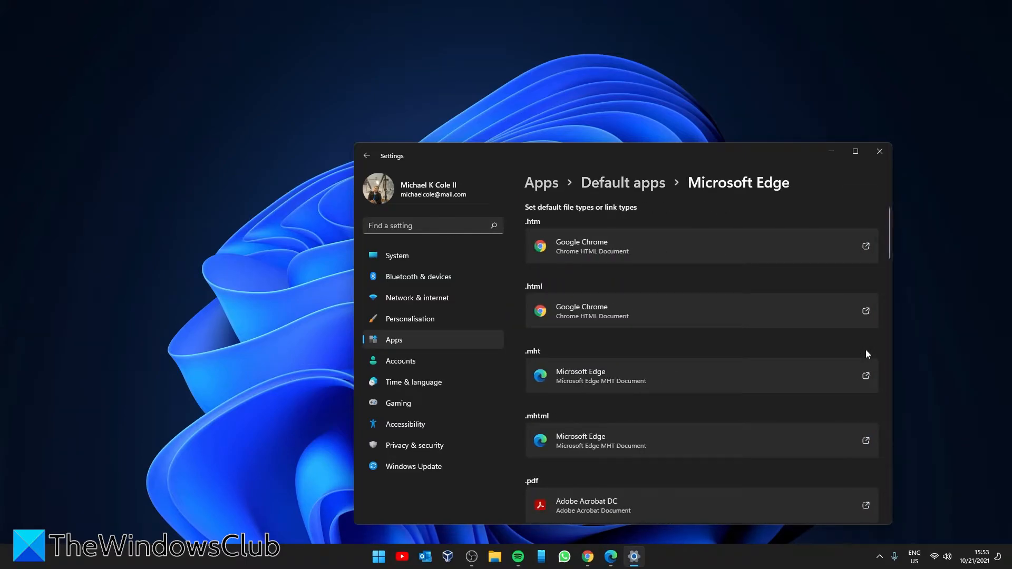
mouse_move(544, 220)
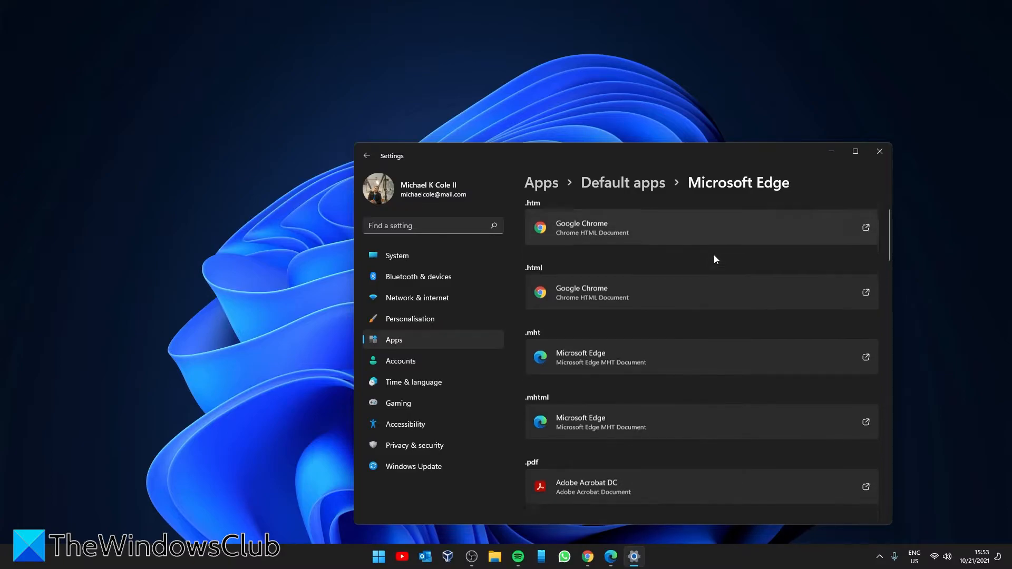
scroll("down", 3)
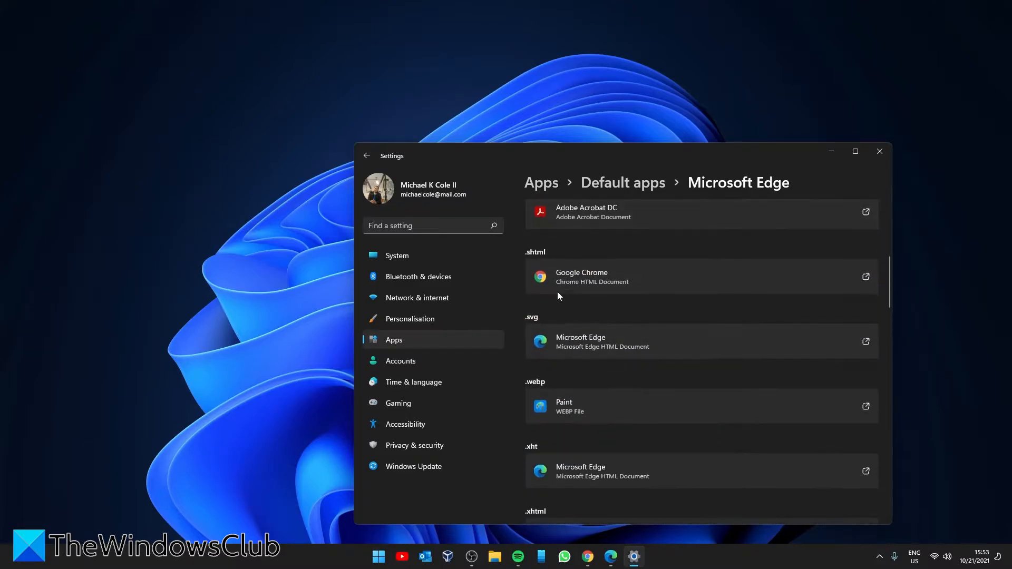
mouse_move(594, 323)
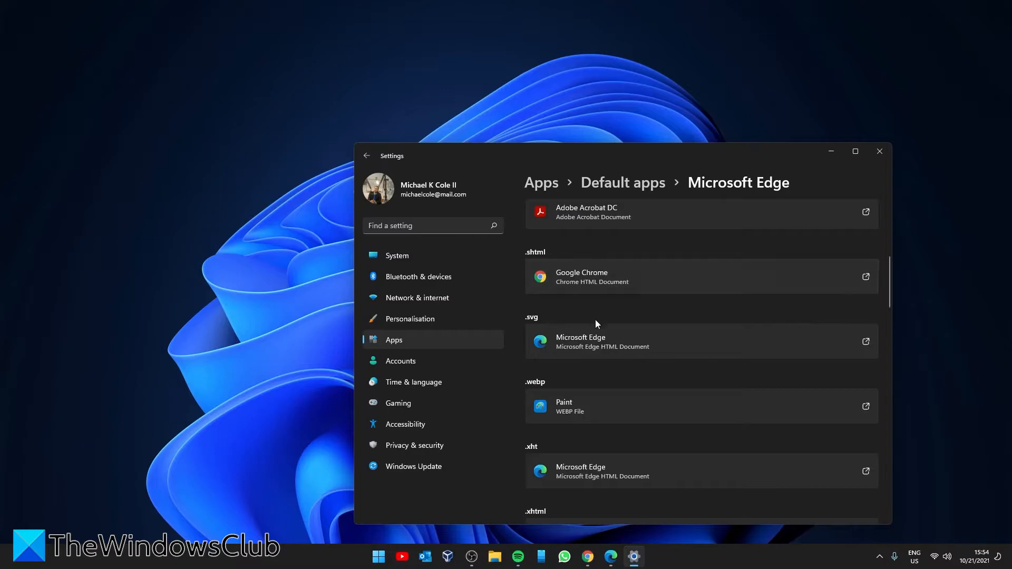
scroll("down", 3)
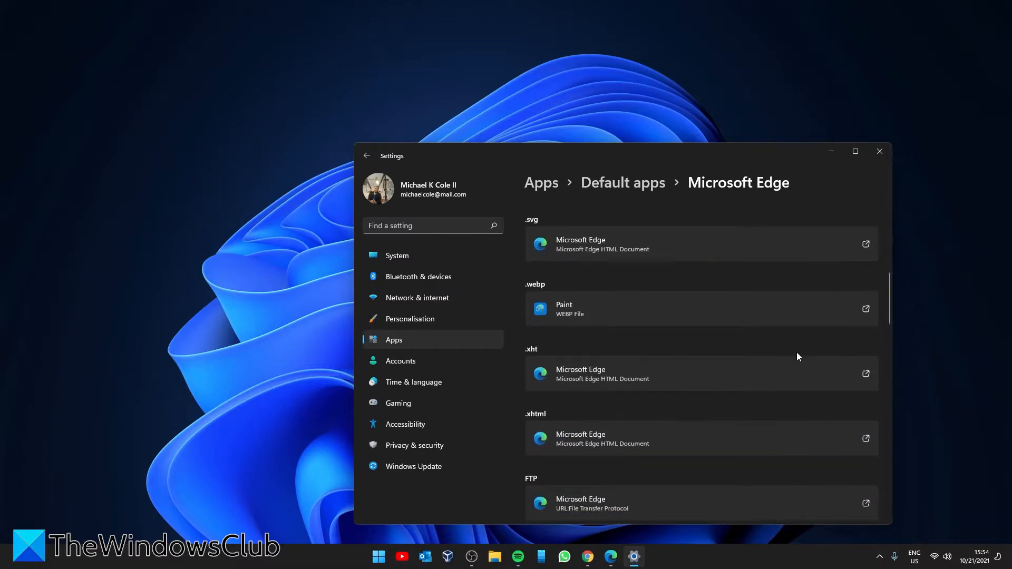
scroll("down", 3)
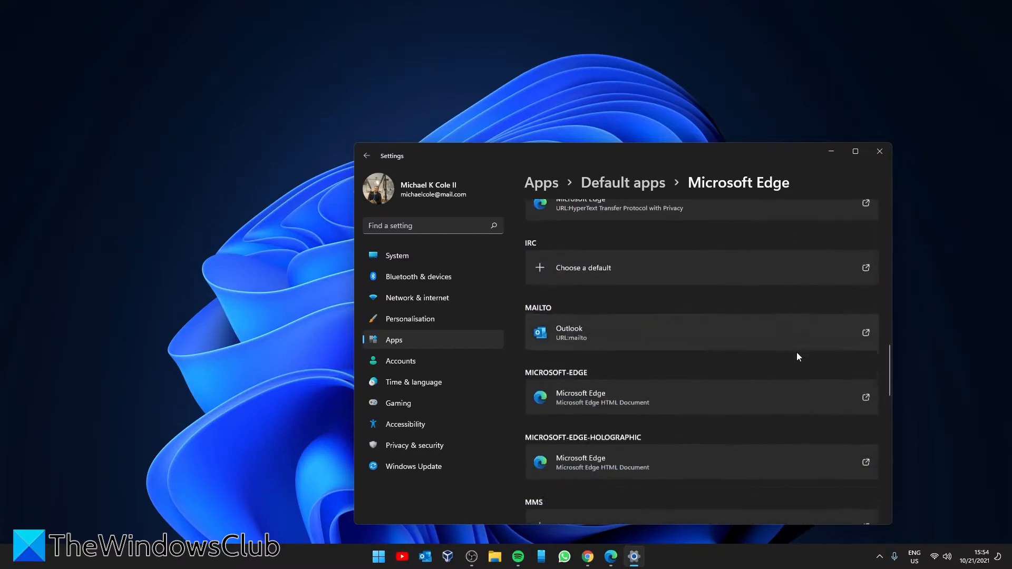
left_click(397, 255)
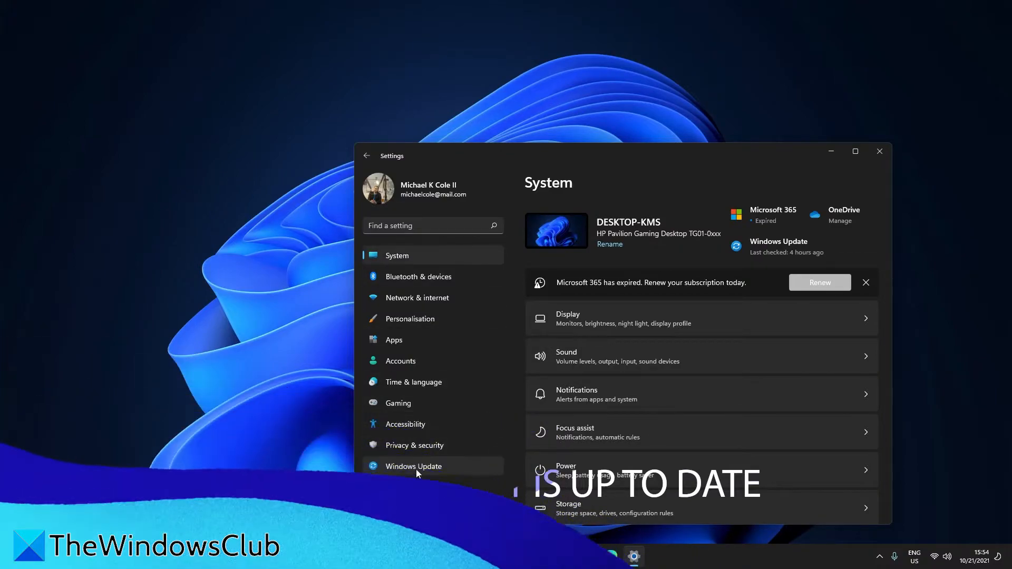
- On Windows Update, install the pending updates and download the Insider Preview build
left_click(414, 467)
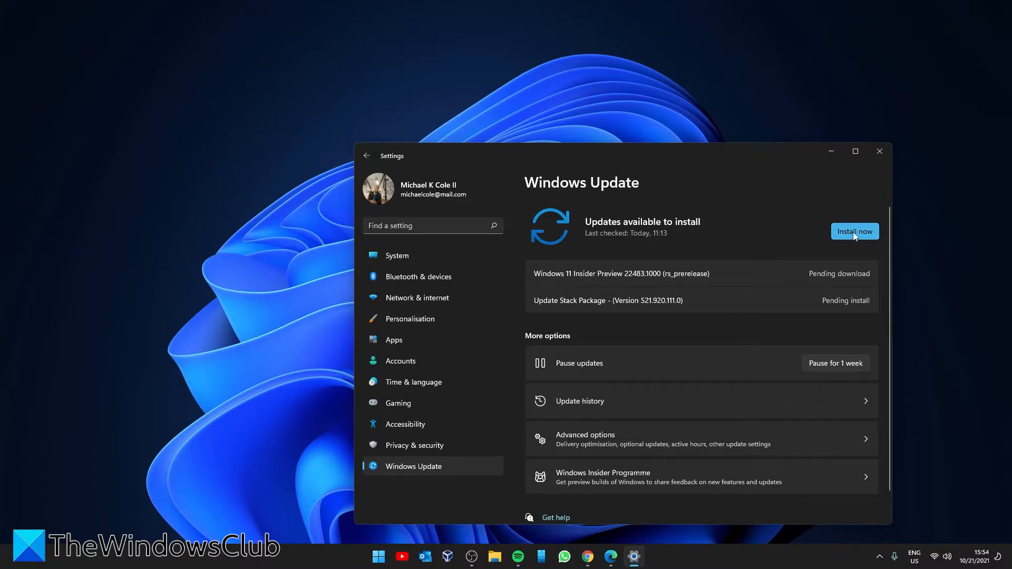
left_click(855, 231)
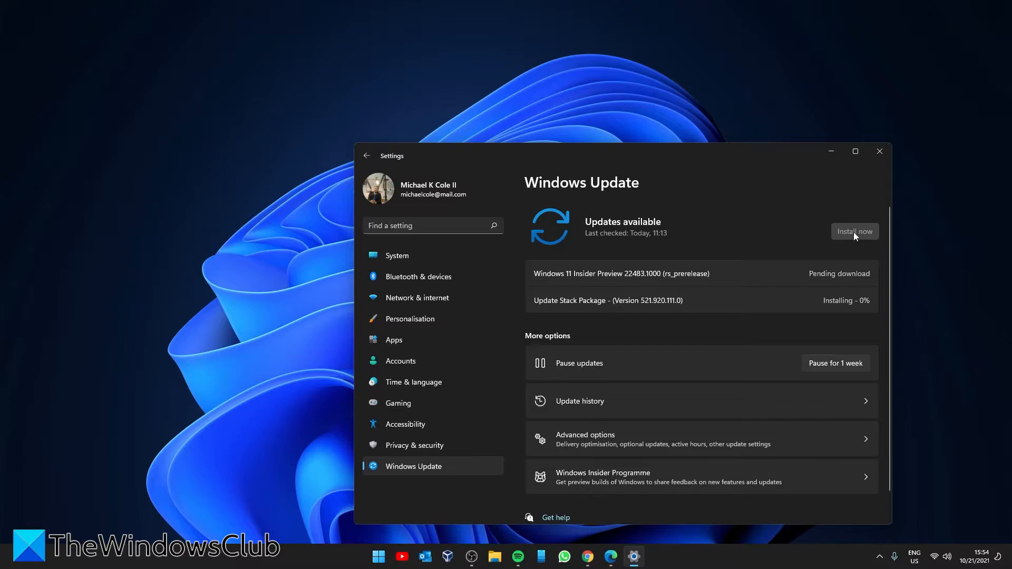
left_click(855, 231)
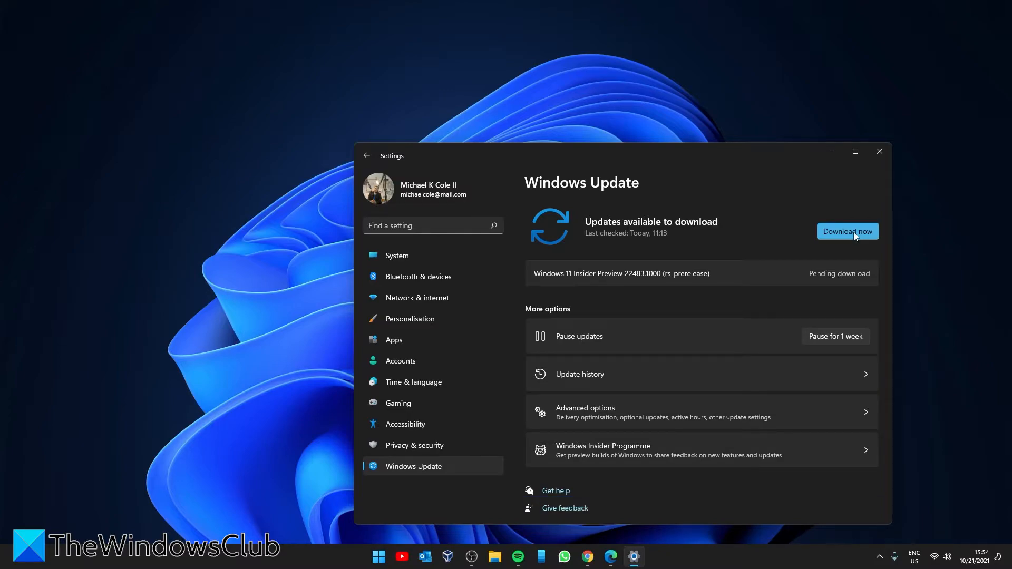
left_click(878, 151)
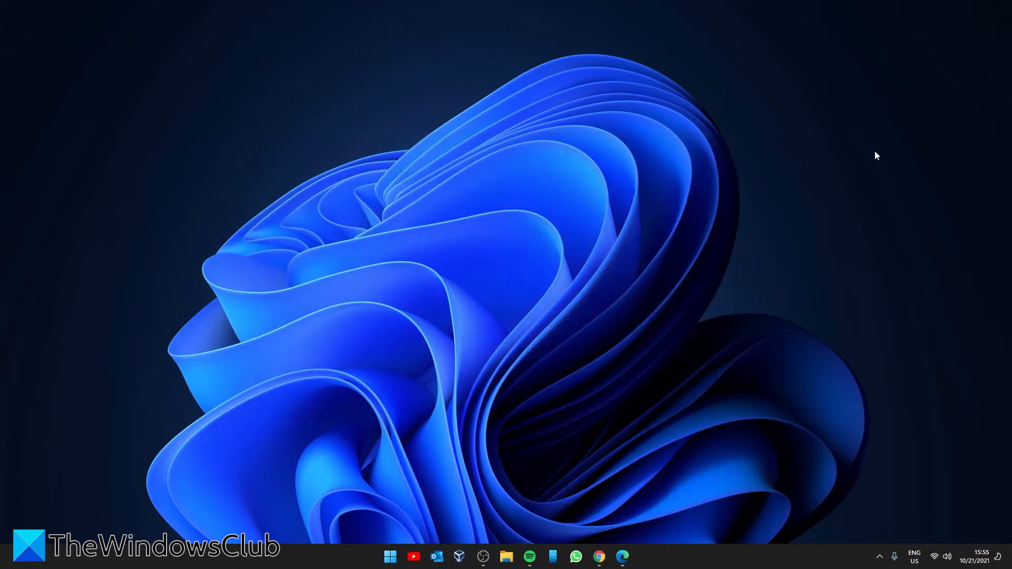
- In System > Clipboard, set sync across devices to automatically sync copied text
left_click(633, 557)
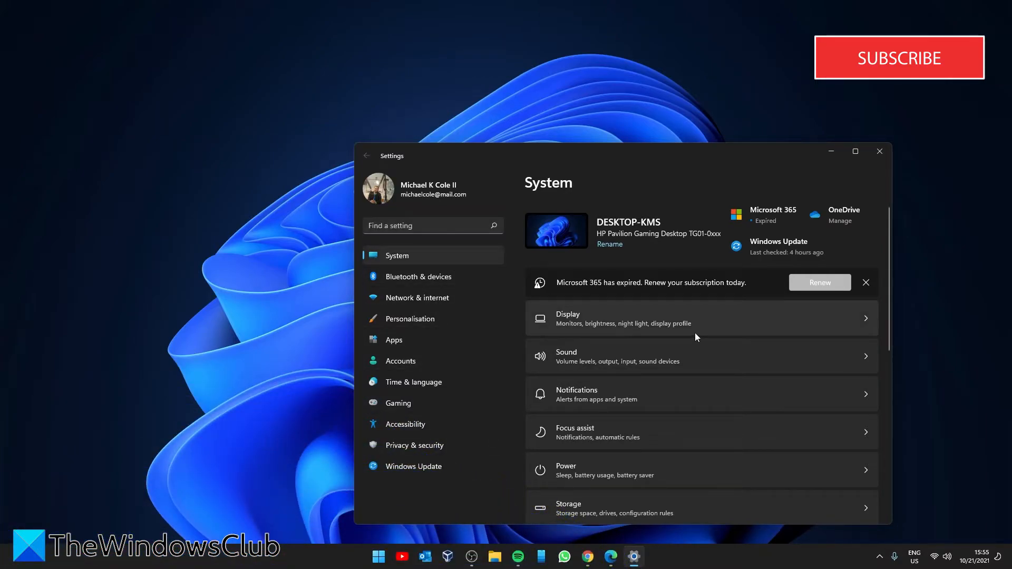
scroll("down", 3)
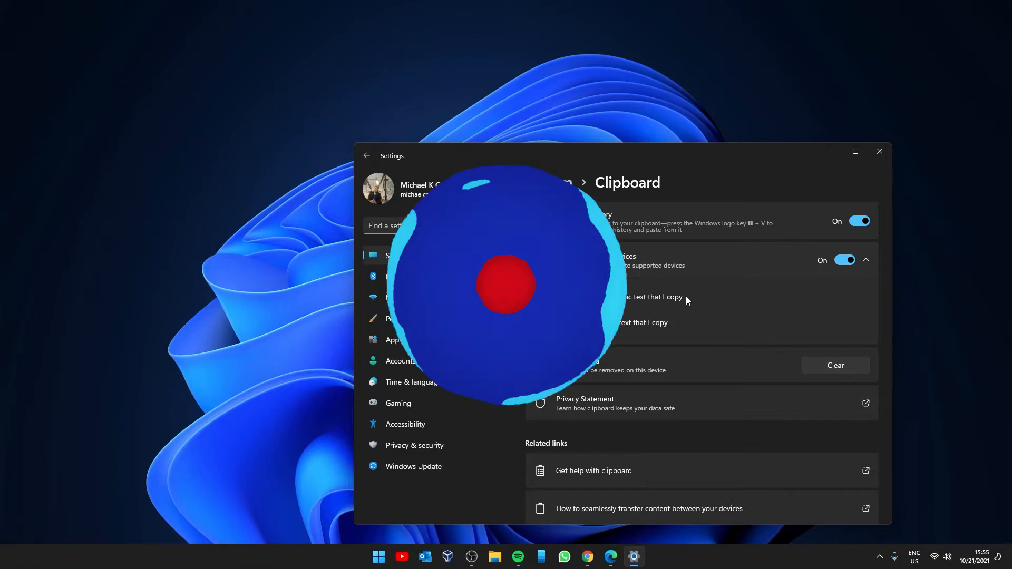
left_click(879, 150)
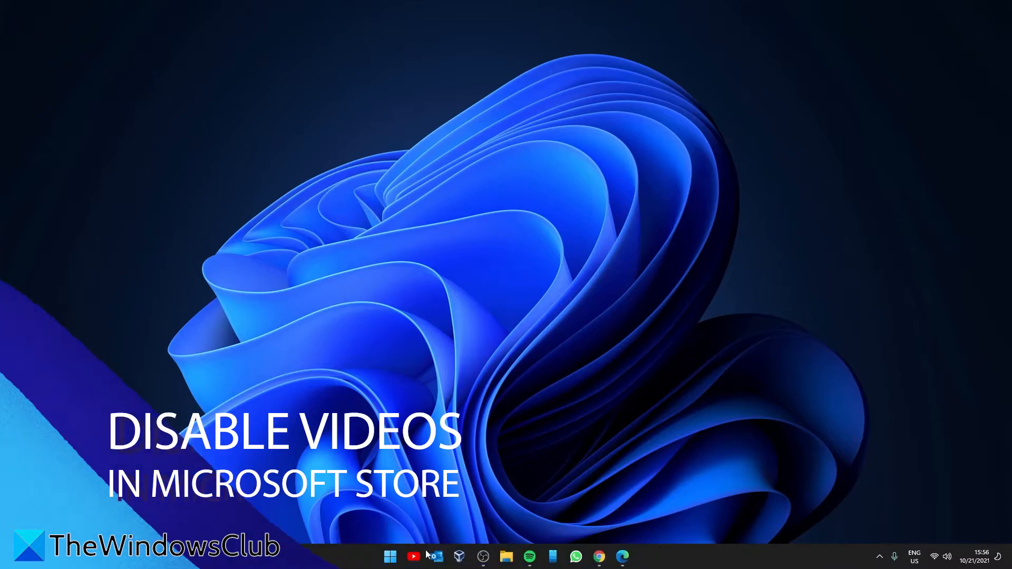
- In Microsoft Store's App settings, turn Video autoplay off and close the Store
left_click(633, 556)
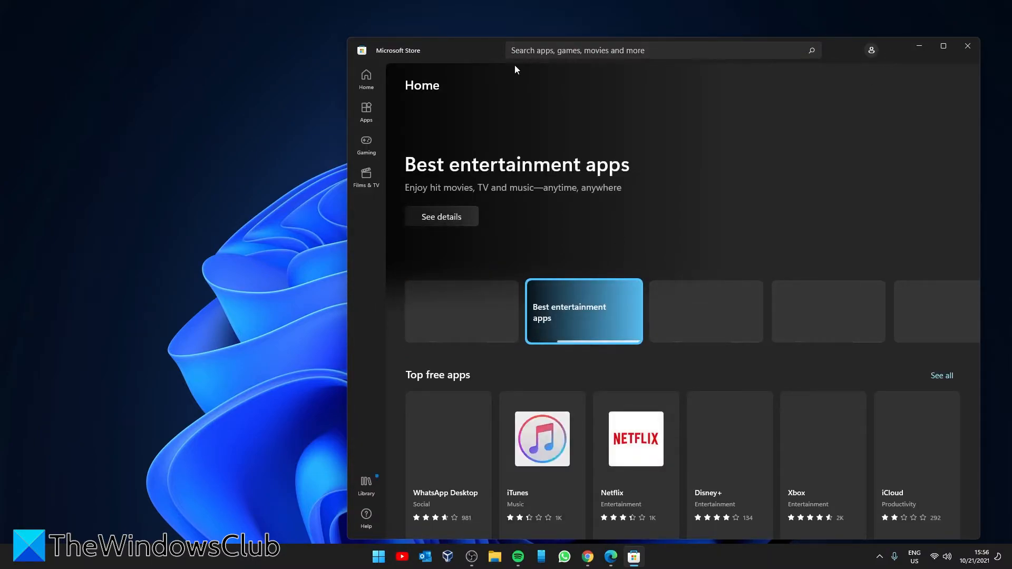
left_click(872, 51)
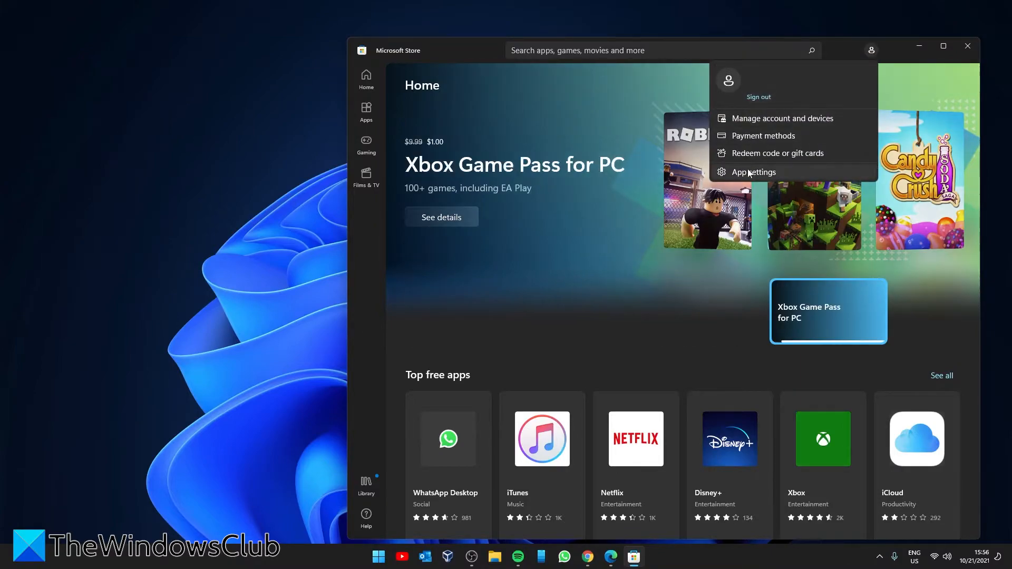
left_click(753, 172)
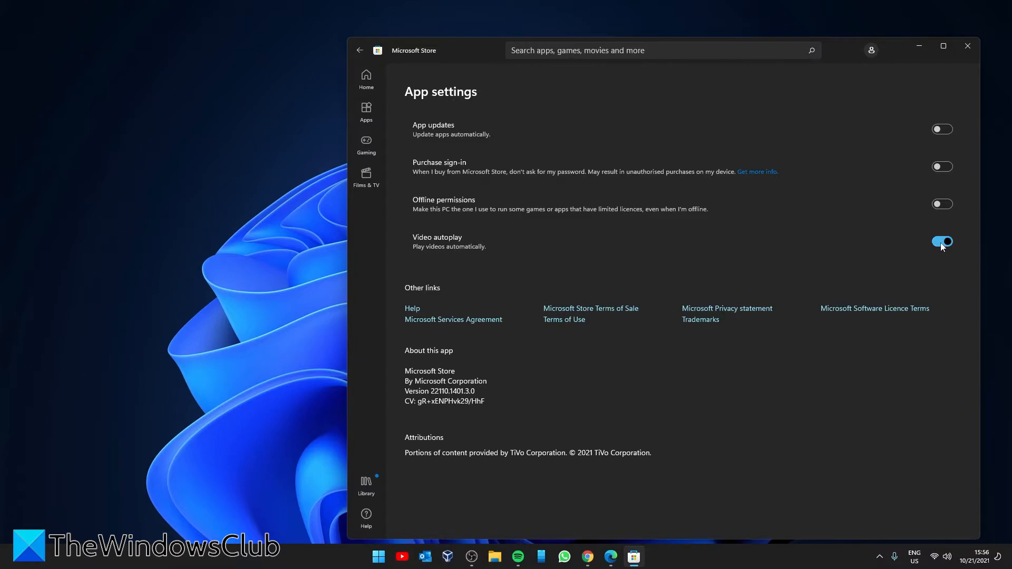
left_click(942, 241)
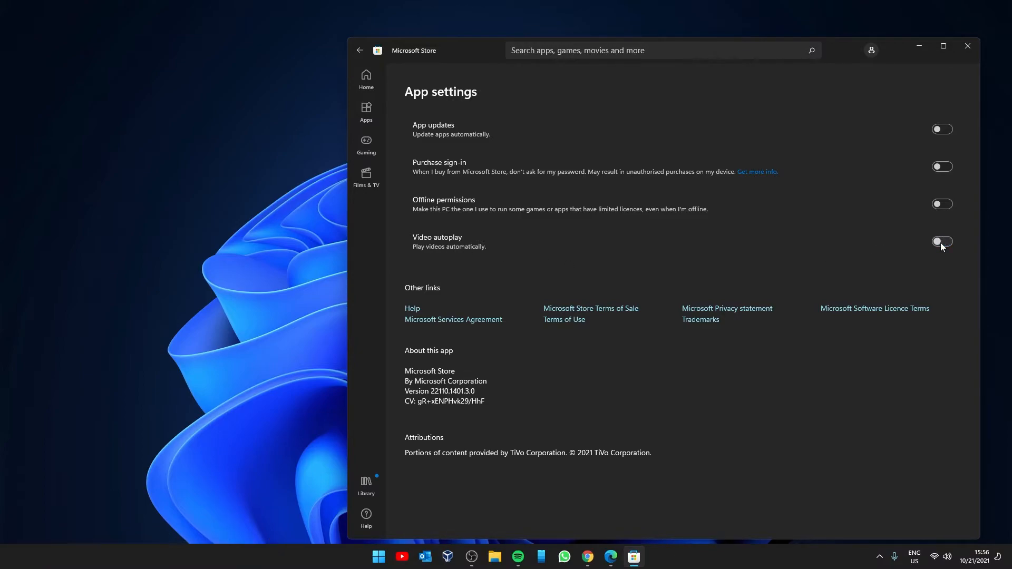
left_click(967, 45)
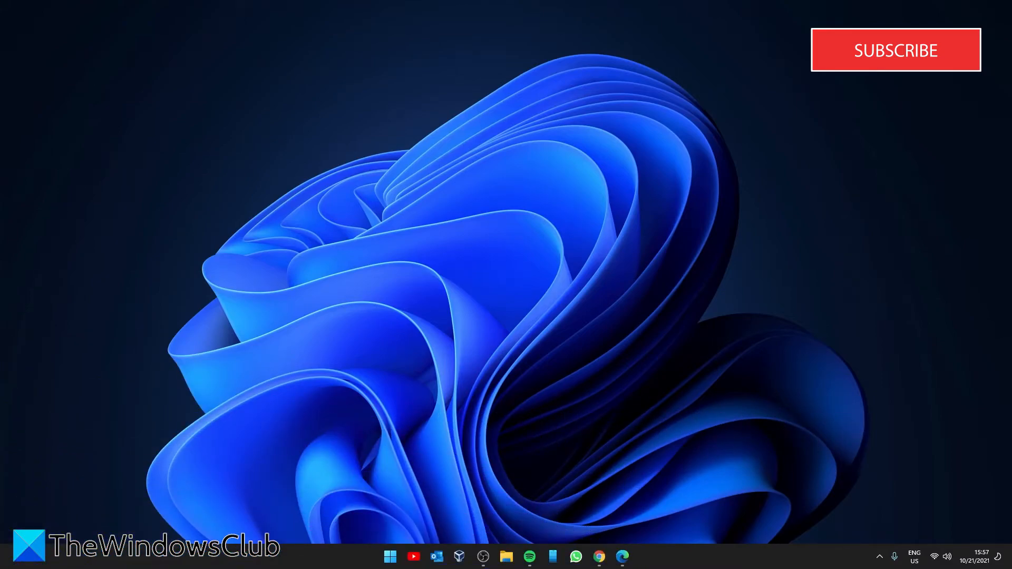
- In Display > Advanced display, review the supported refresh rates and keep 60 Hz
right_click(389, 557)
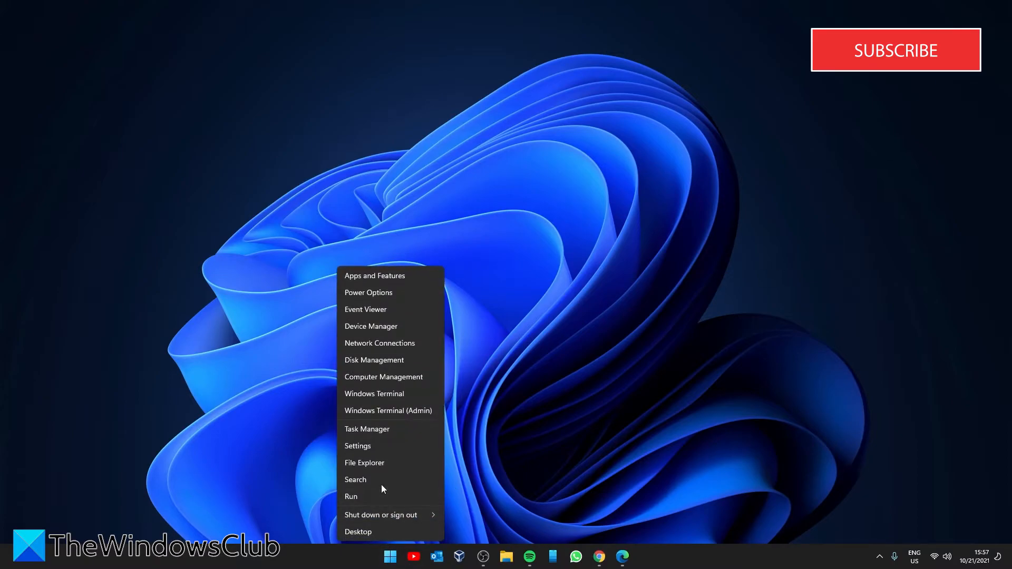
left_click(358, 445)
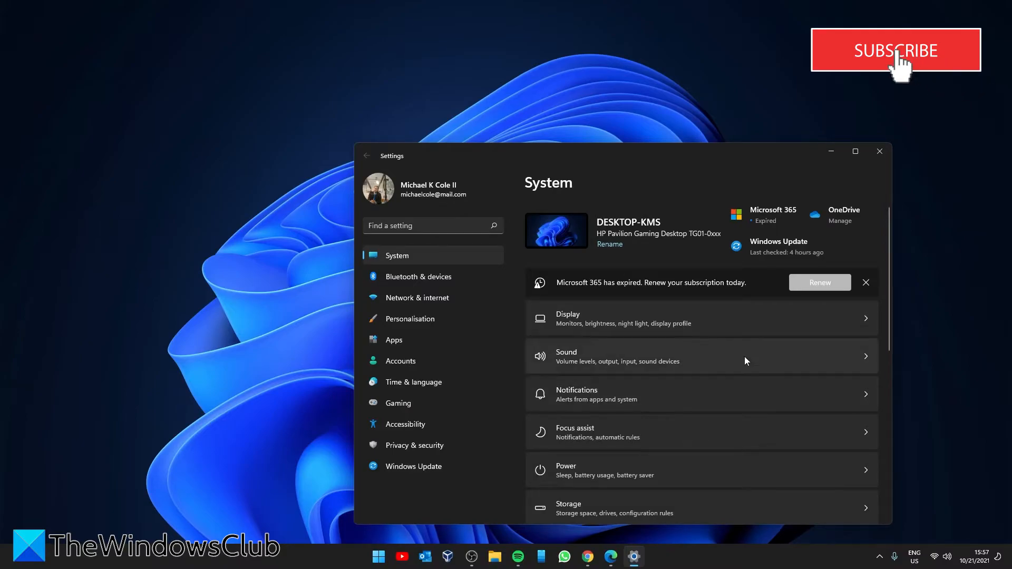
left_click(623, 319)
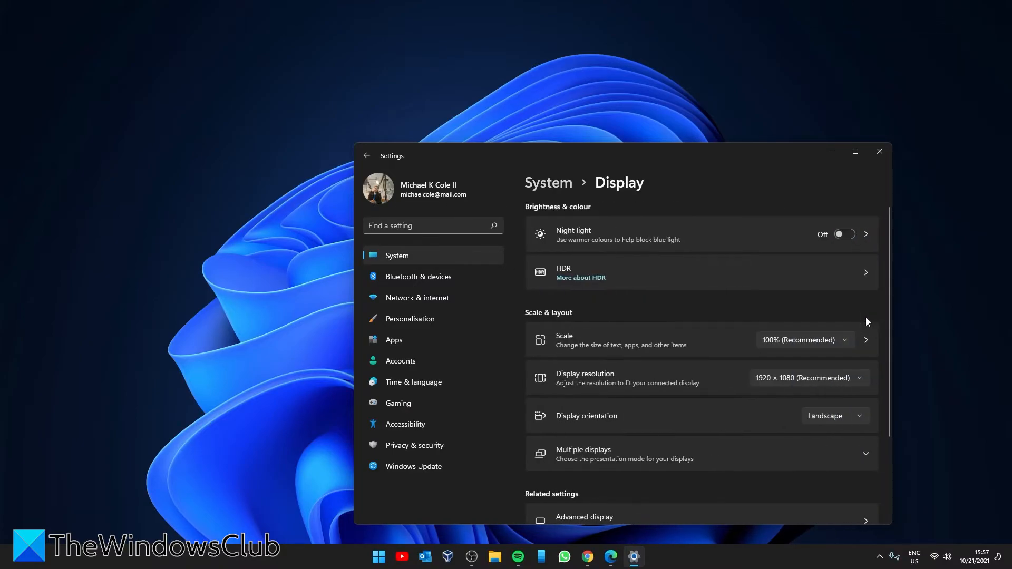
mouse_move(677, 256)
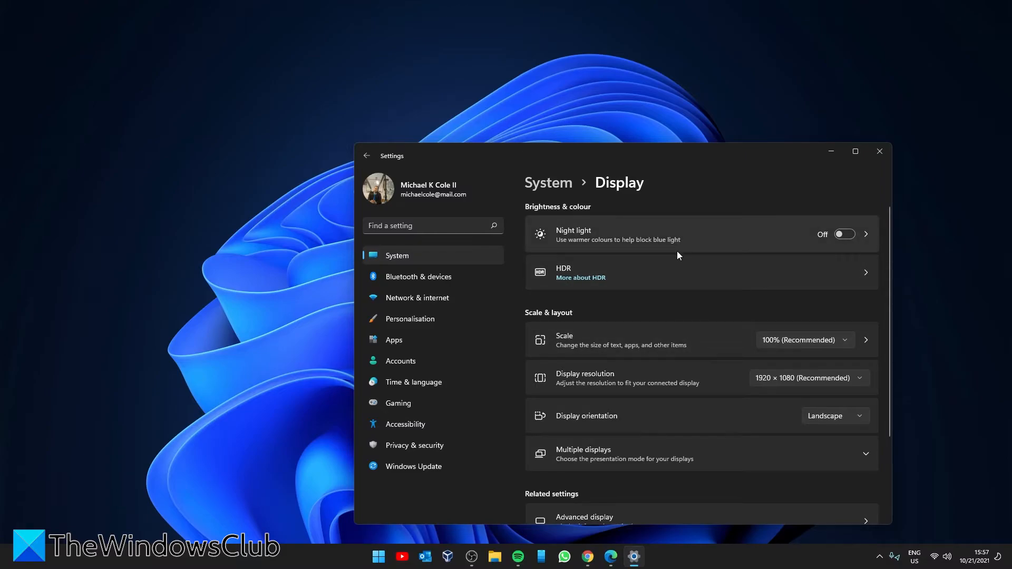
scroll("down", 3)
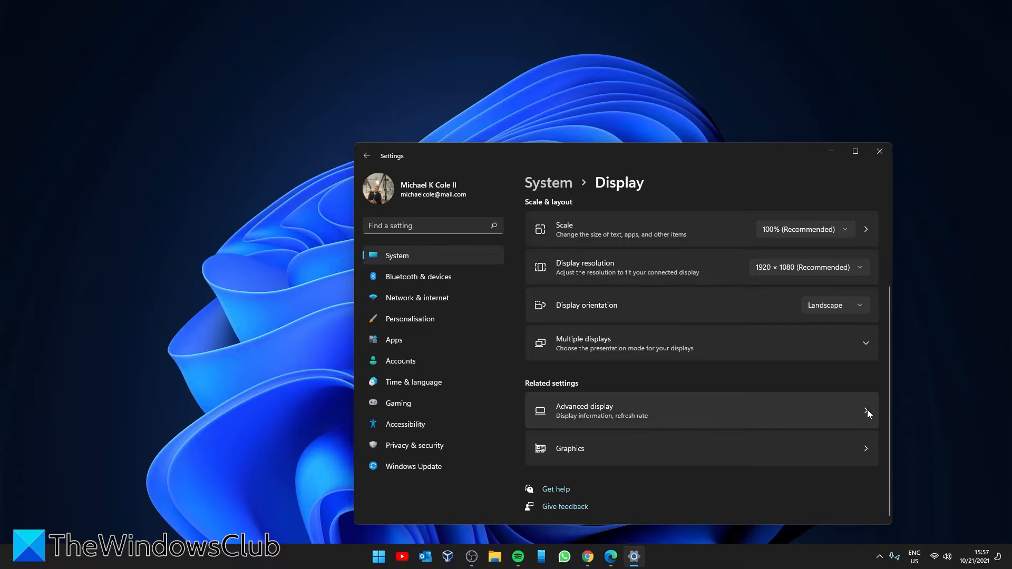
left_click(701, 410)
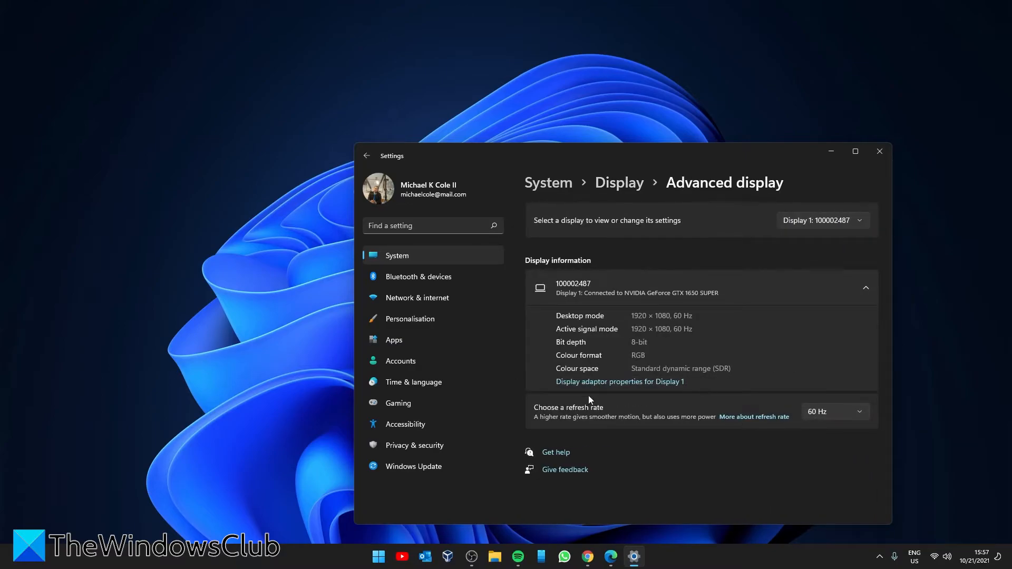
mouse_move(858, 428)
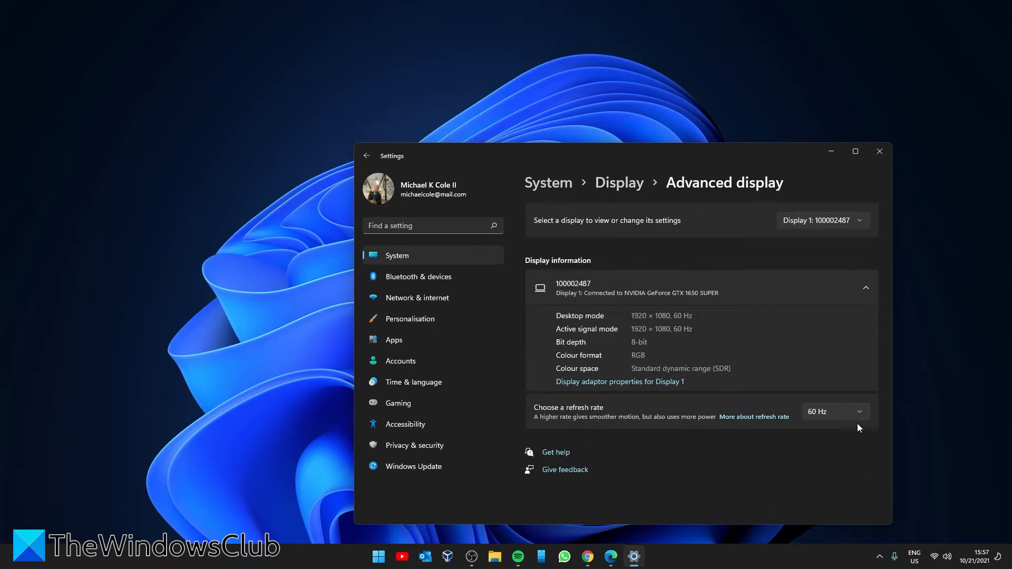
left_click(834, 411)
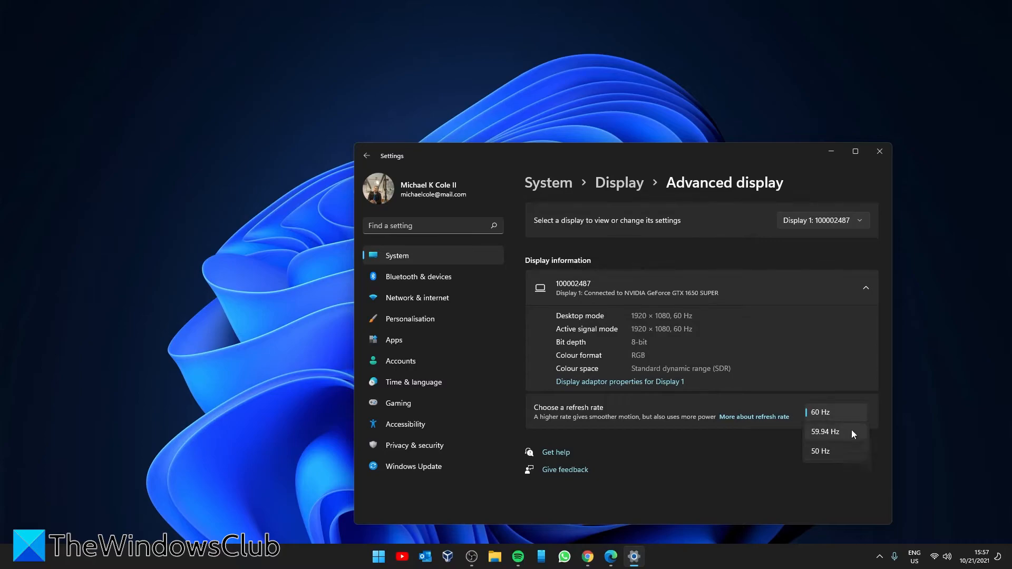
mouse_move(829, 362)
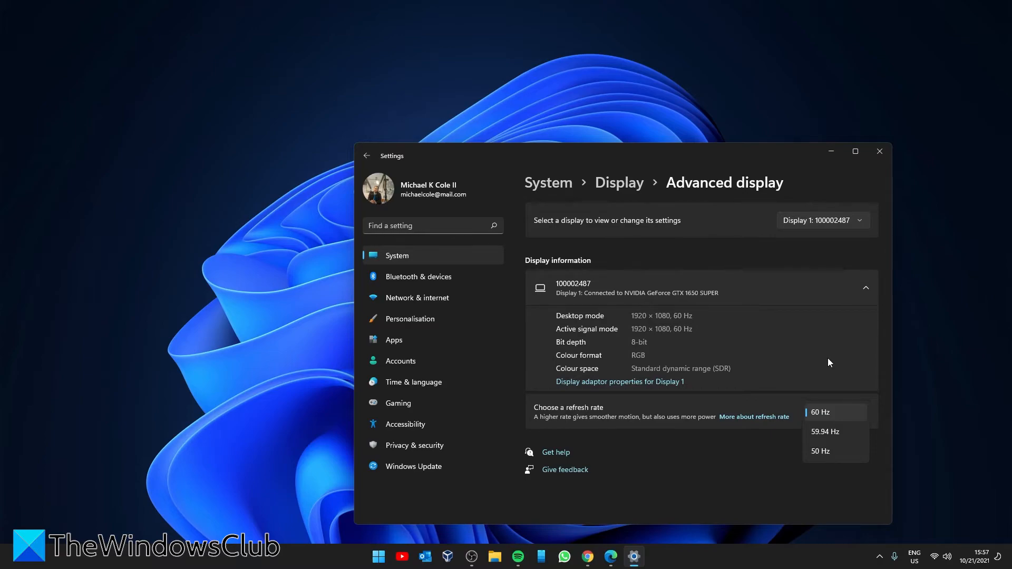
left_click(366, 156)
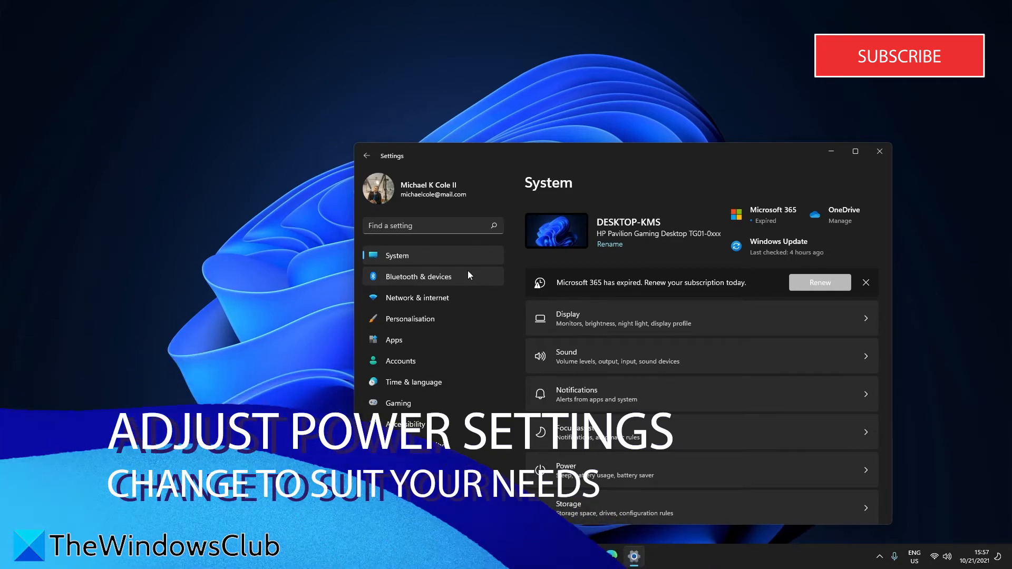
scroll("down", 3)
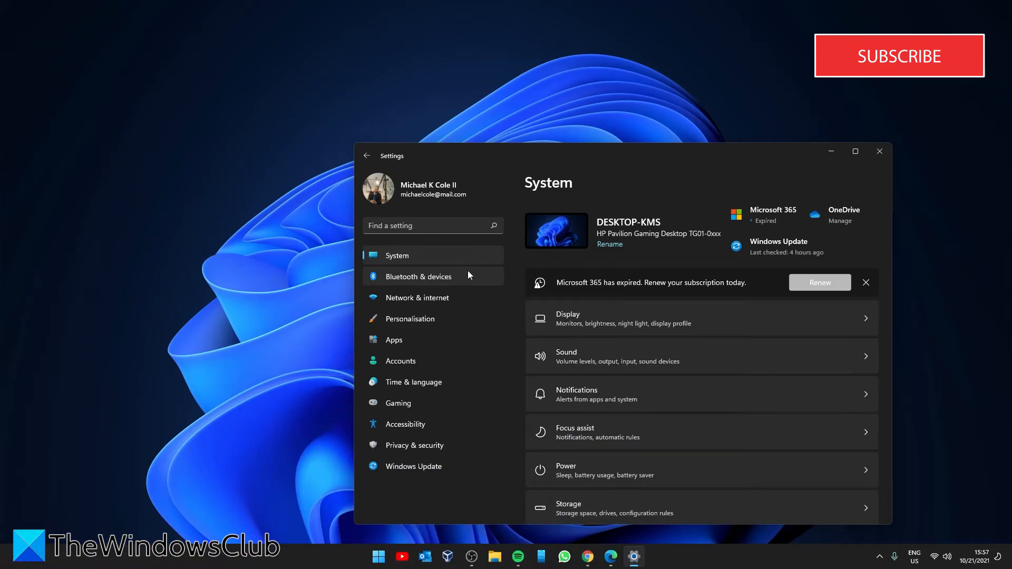
mouse_move(468, 259)
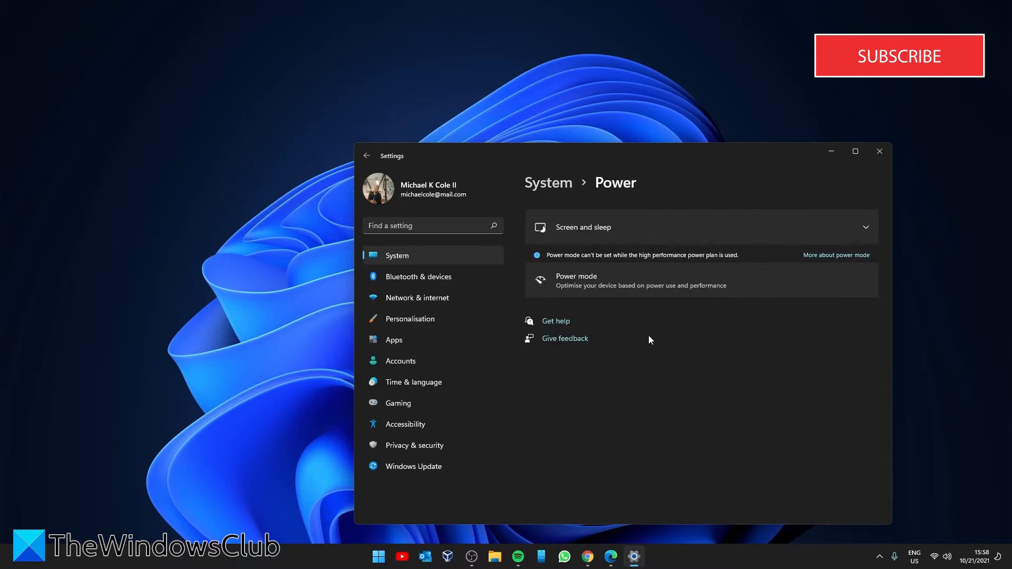
mouse_move(820, 293)
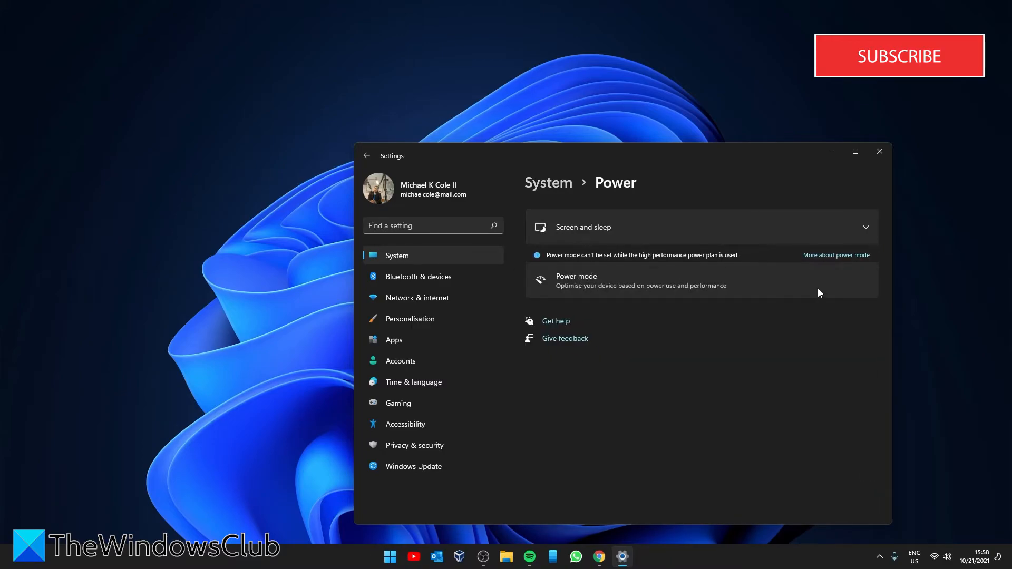
mouse_move(823, 292)
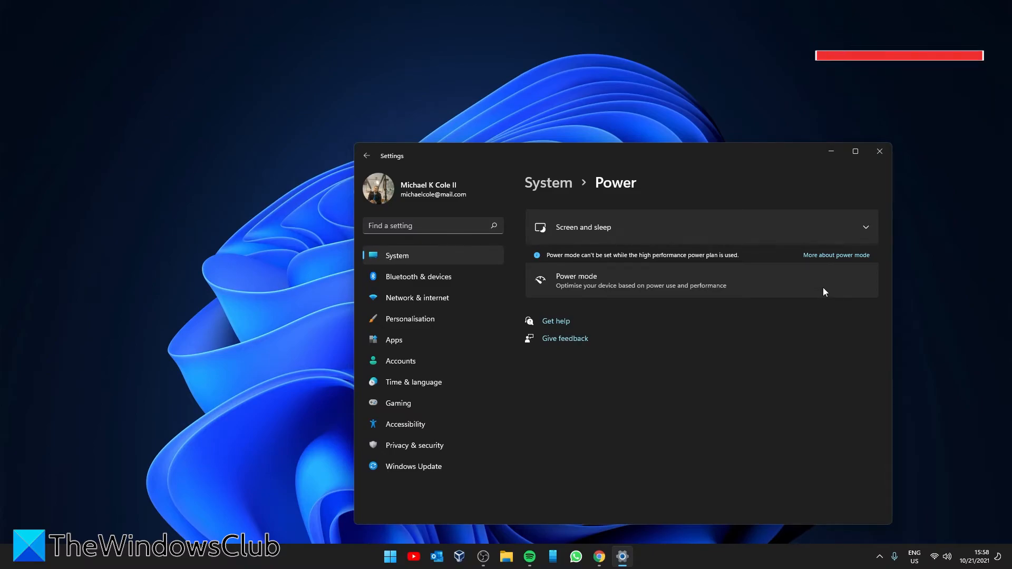
mouse_move(706, 266)
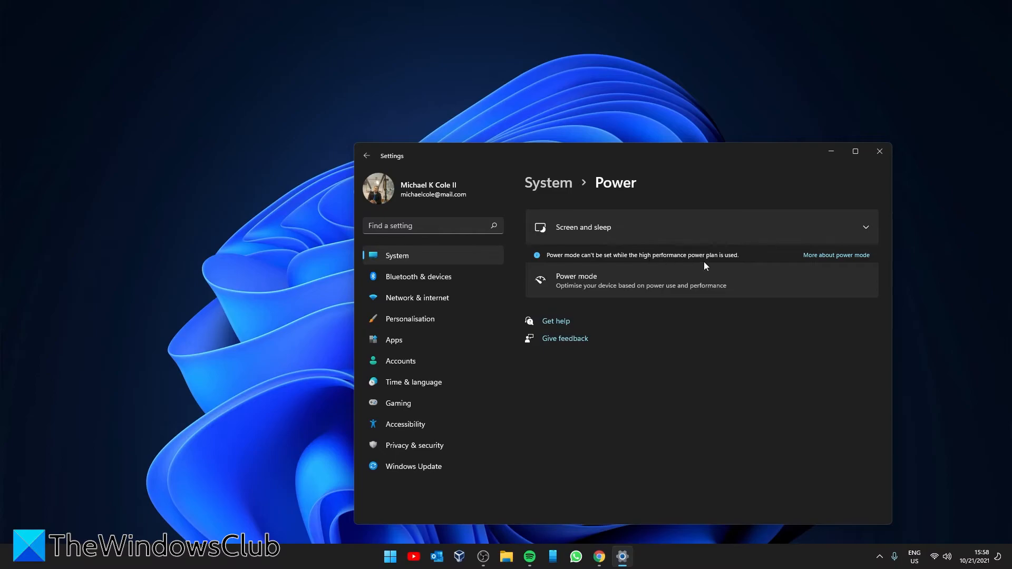
mouse_move(855, 303)
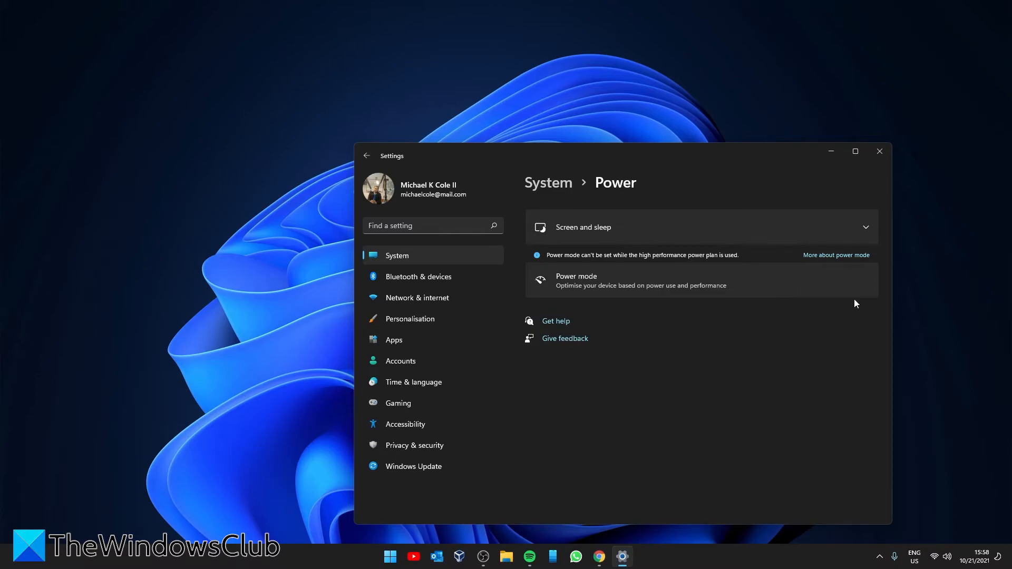
mouse_move(779, 298)
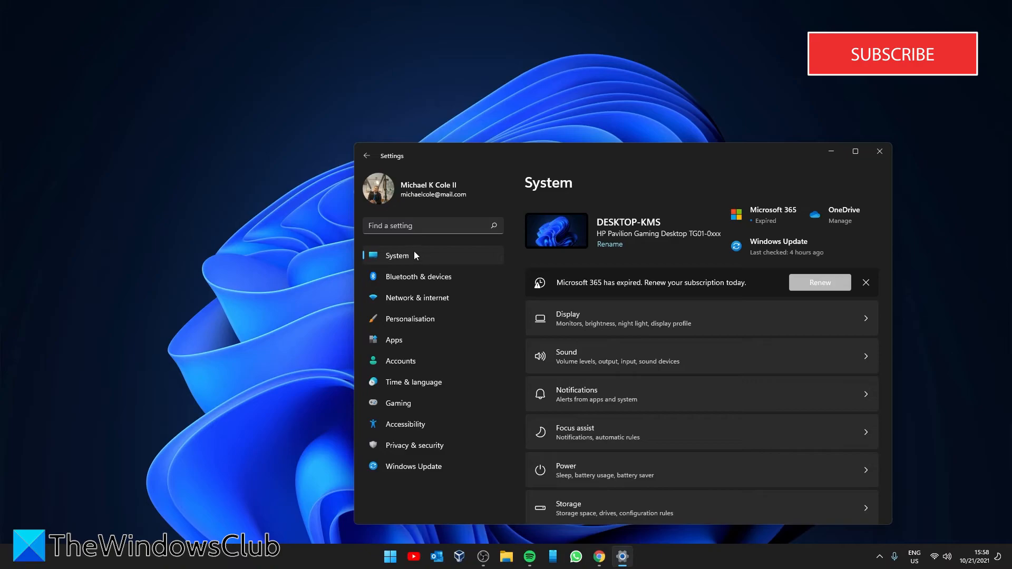
- Under Apps & features, set 'Choose where to get apps' to 'The Microsoft Store only (Recommended)'
left_click(393, 340)
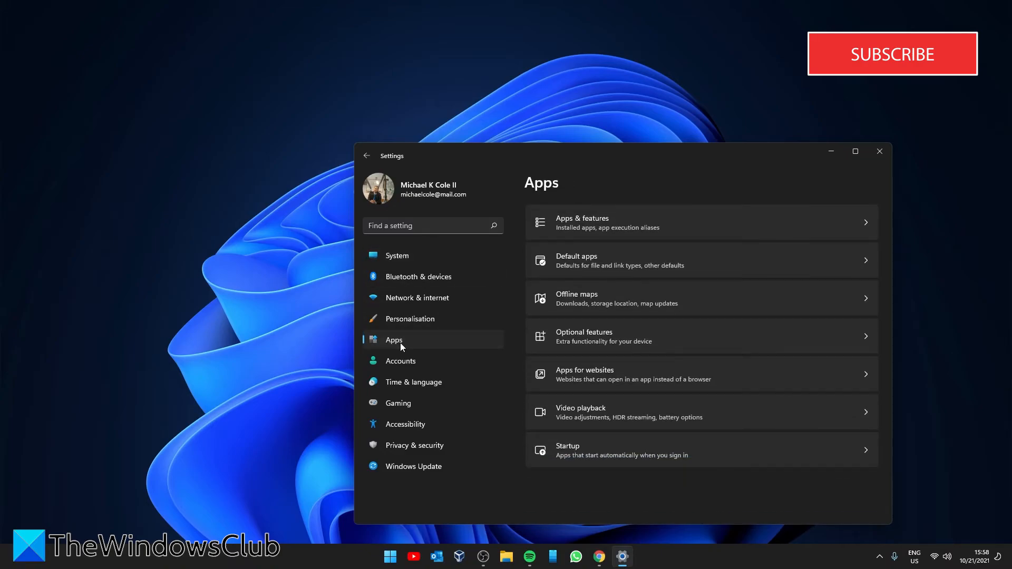
mouse_move(876, 231)
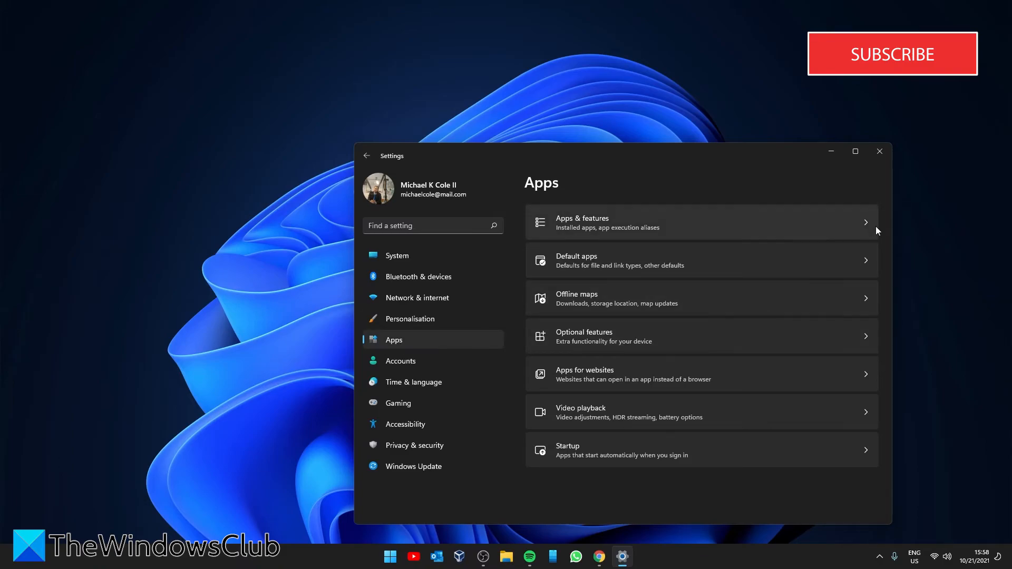
left_click(701, 222)
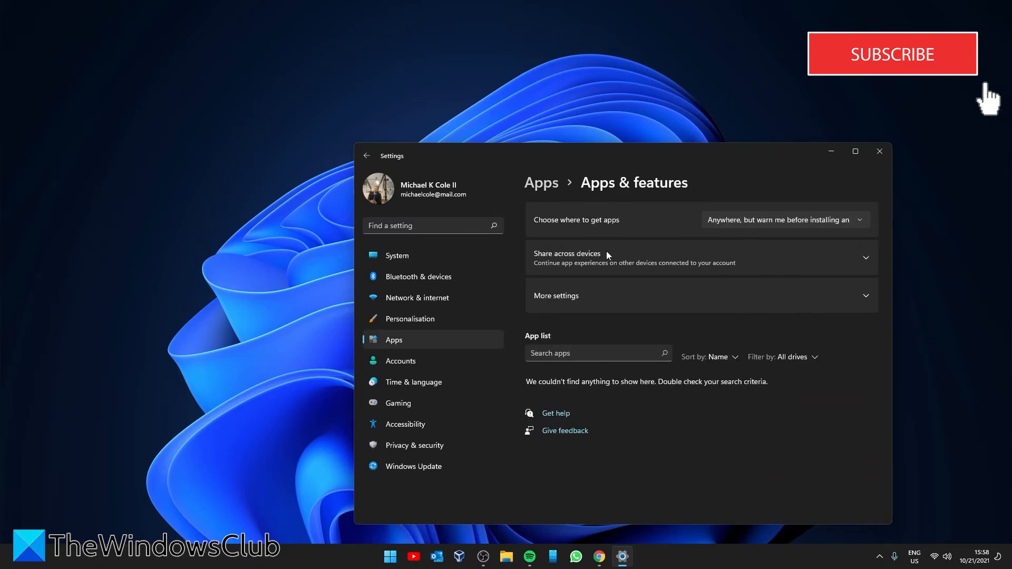
mouse_move(606, 226)
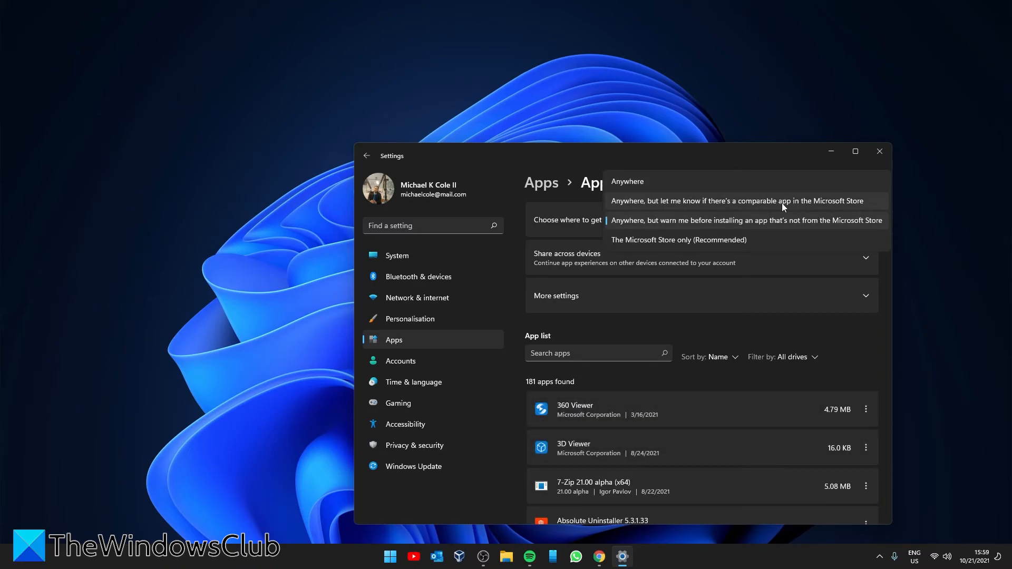
mouse_move(781, 223)
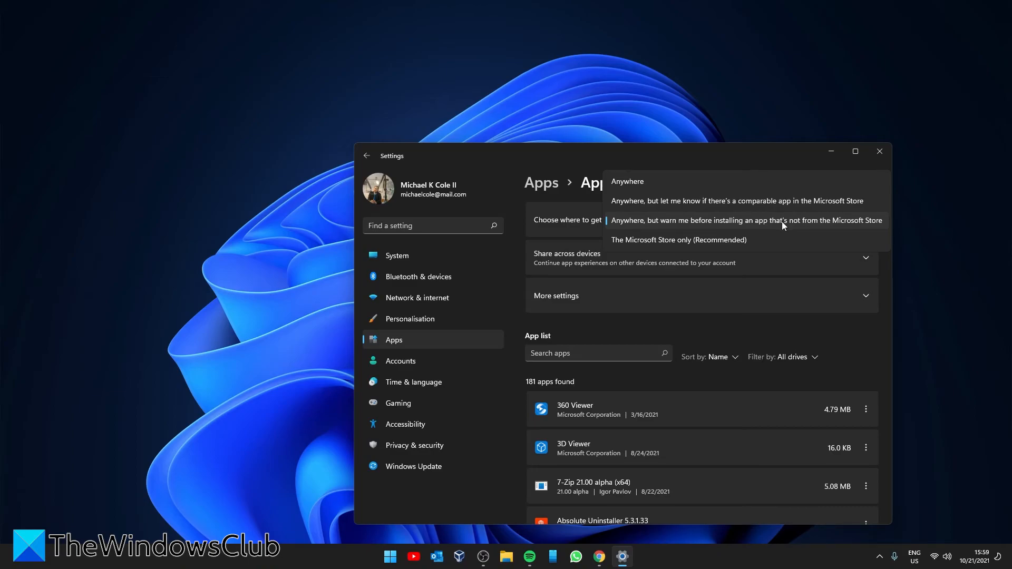
mouse_move(768, 248)
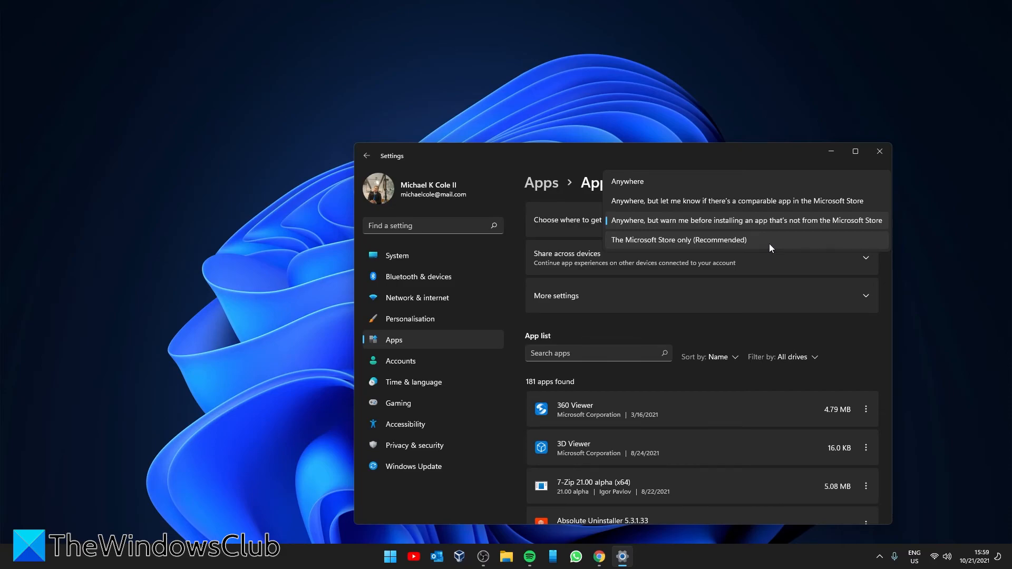
left_click(678, 239)
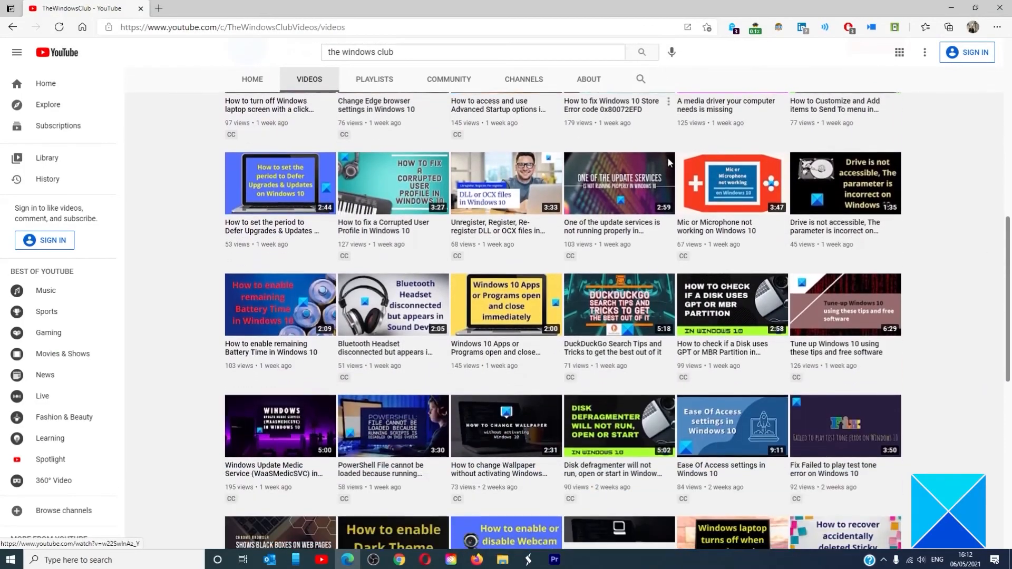
scroll("down", 3)
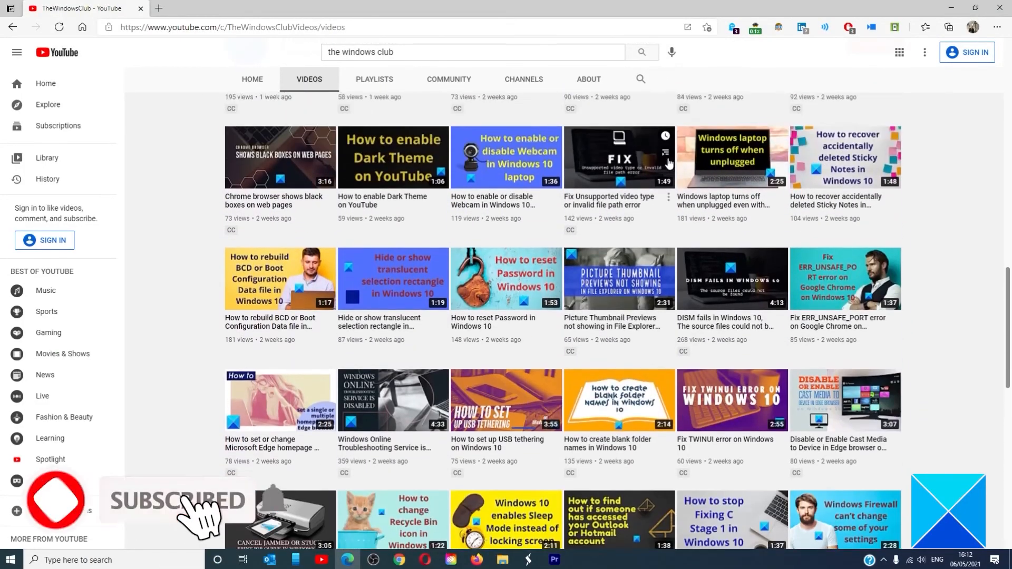
scroll("down", 3)
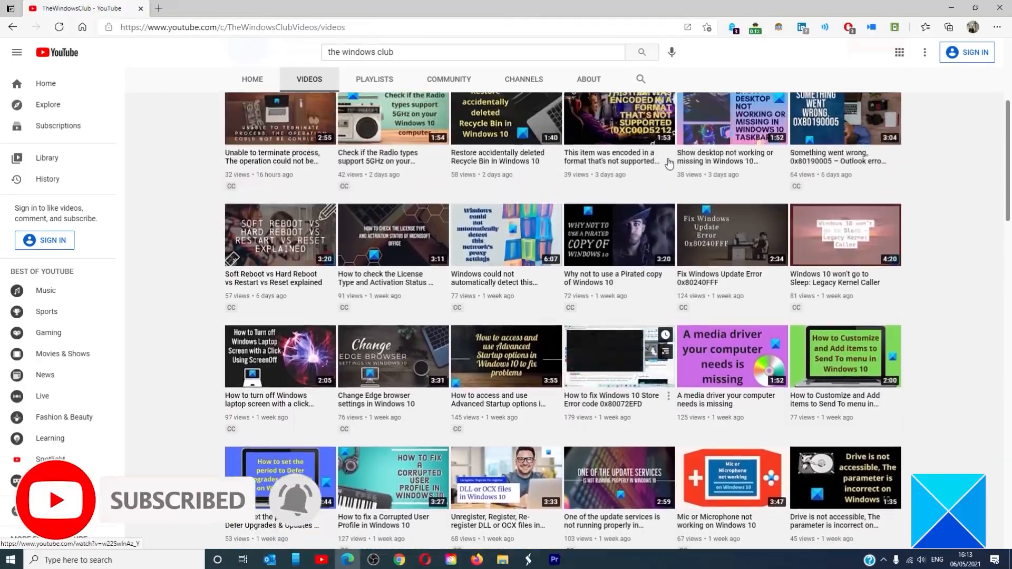